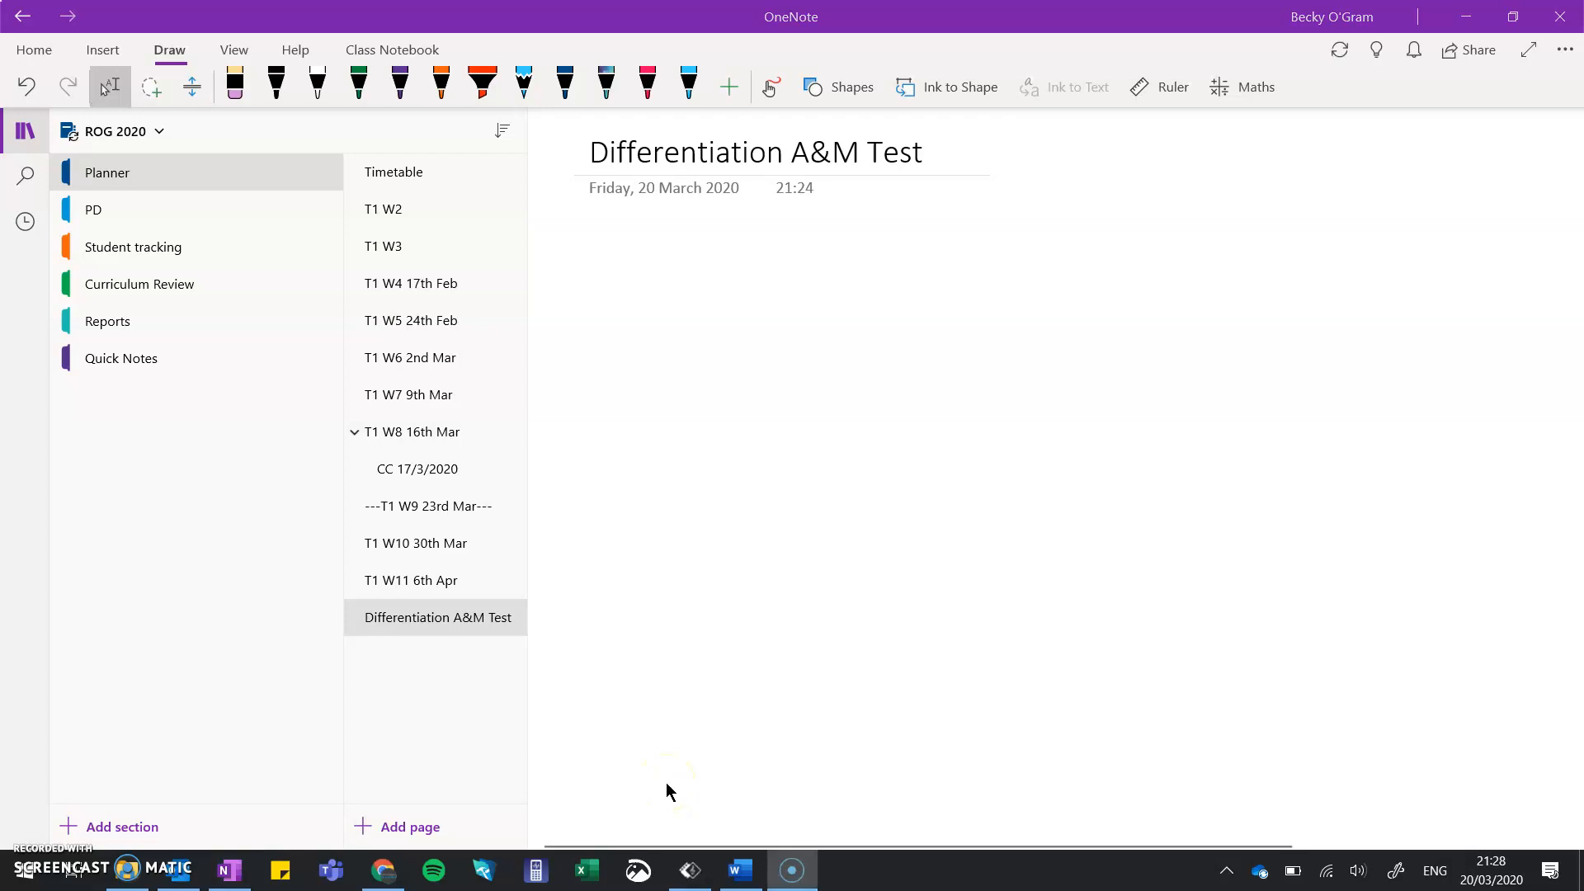
Open Word's File backstage for the Differentiation RESIT 2020 exam paper
left_click(738, 869)
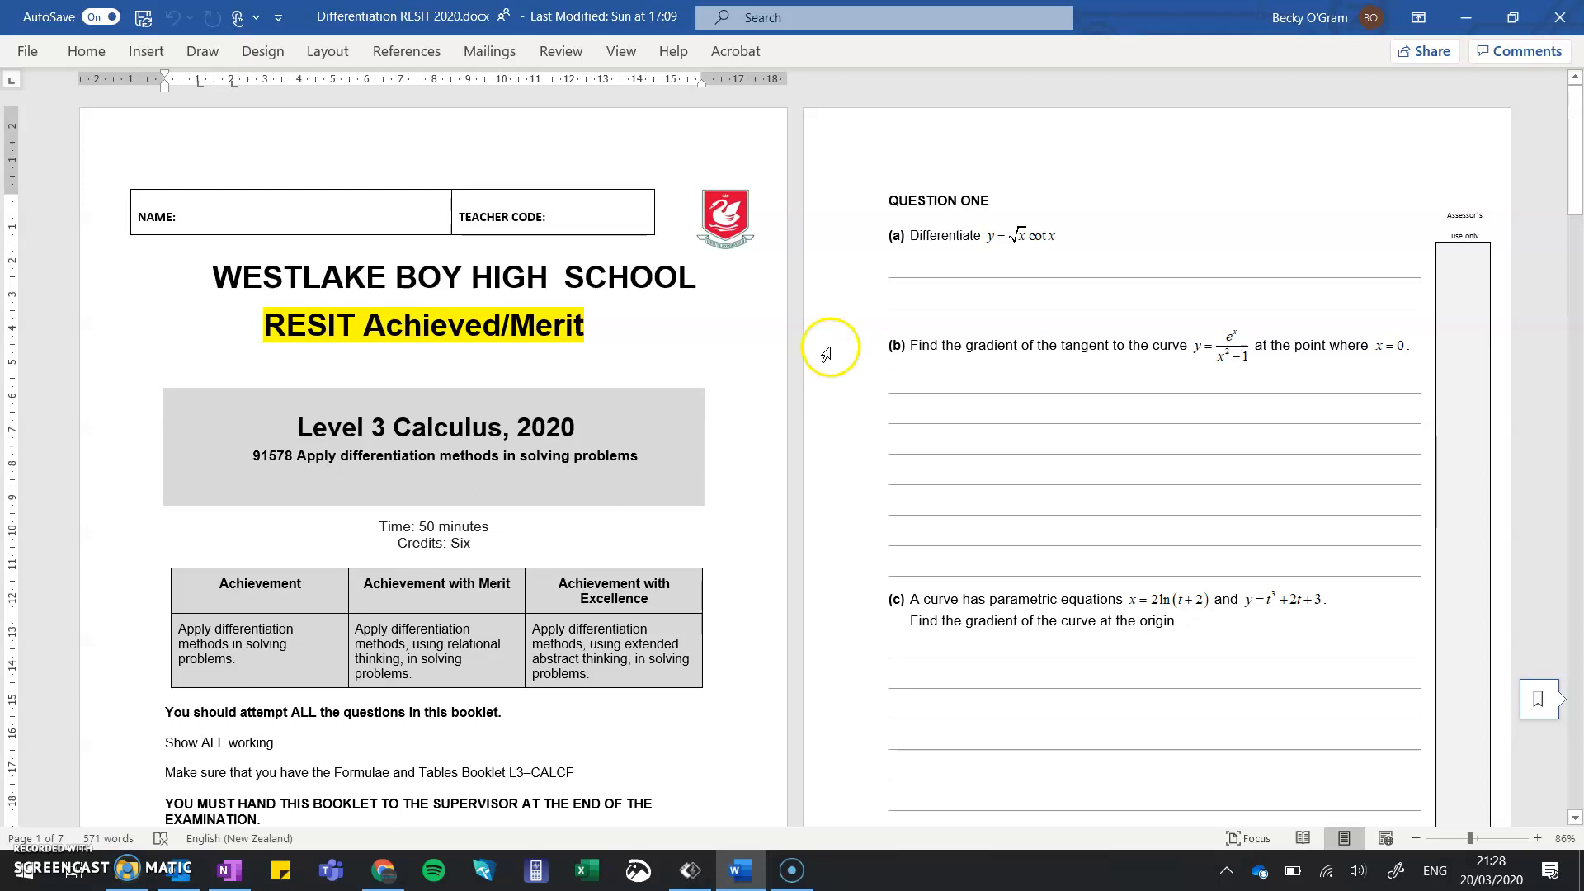
mouse_move(687, 323)
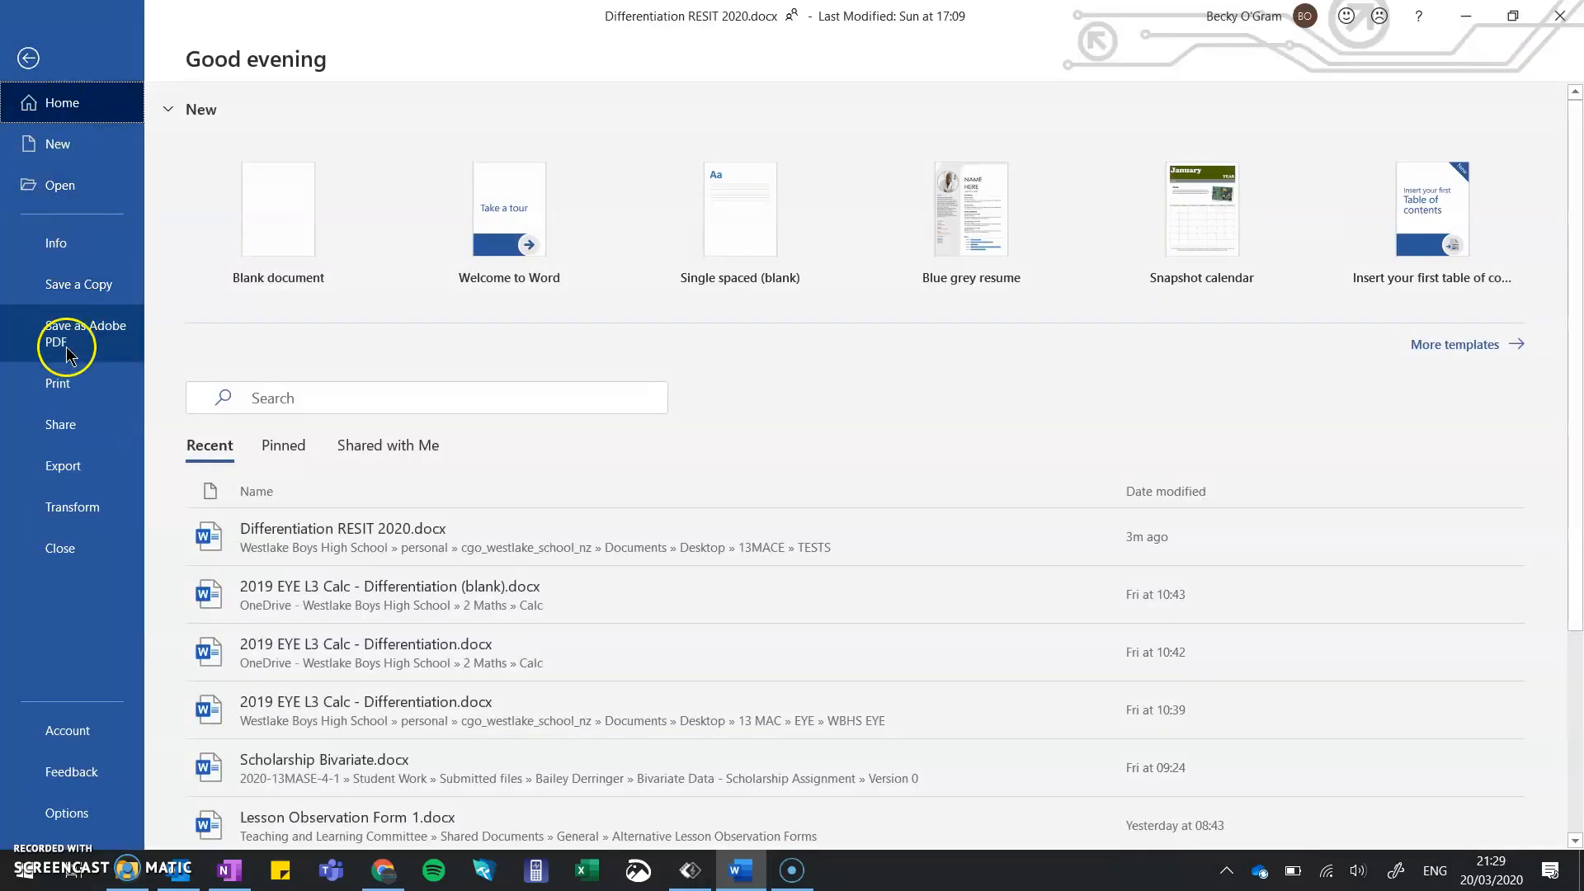
In the resit booklet's print settings, choose OneNote as the printer
left_click(58, 383)
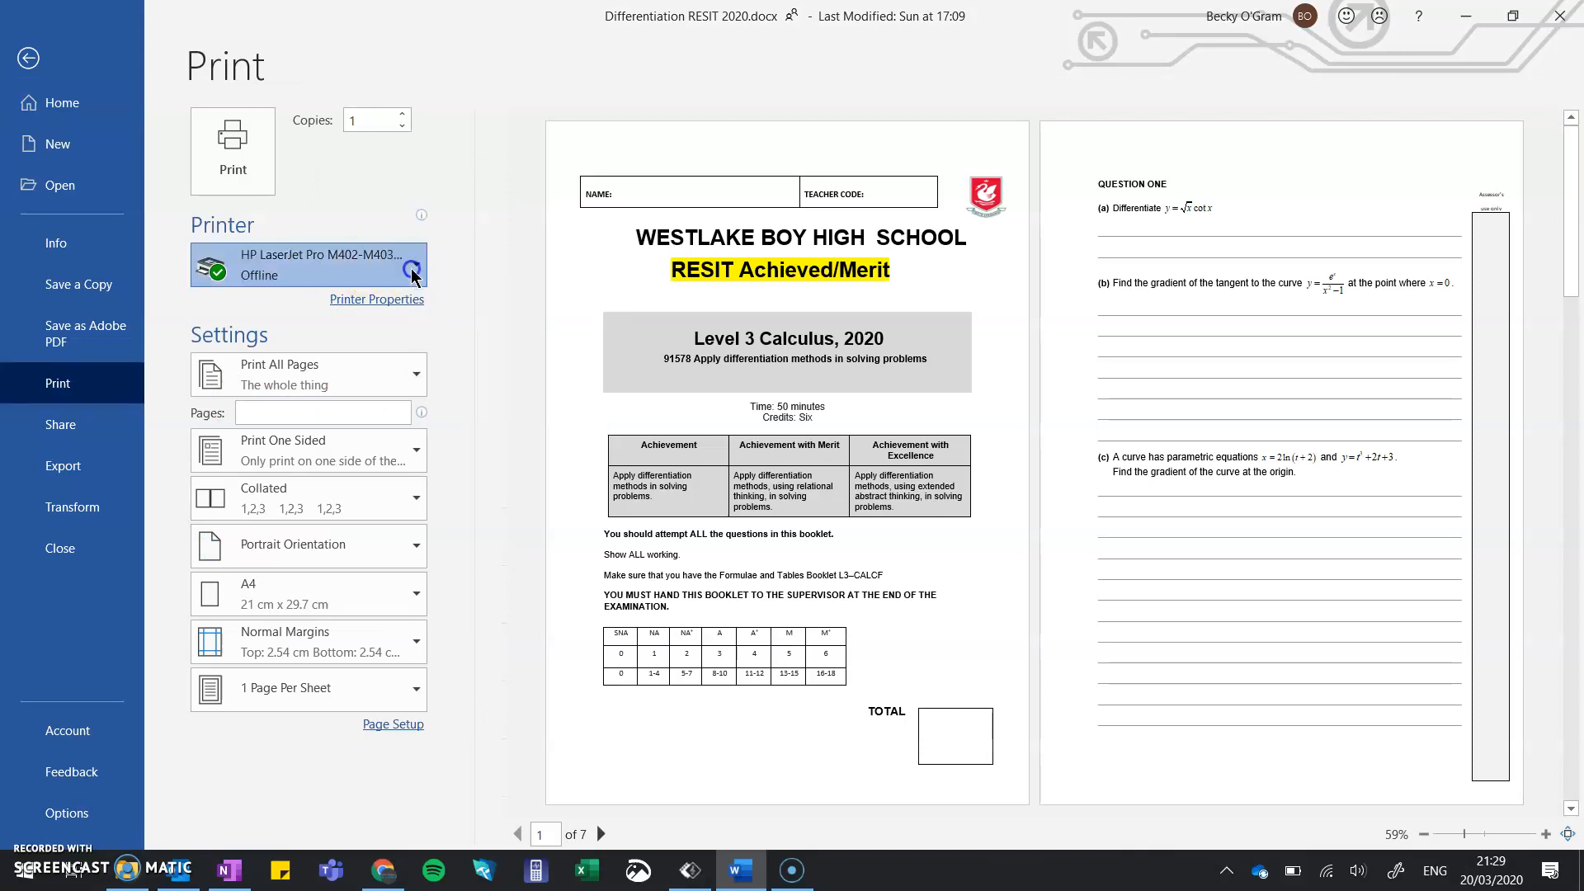
left_click(308, 264)
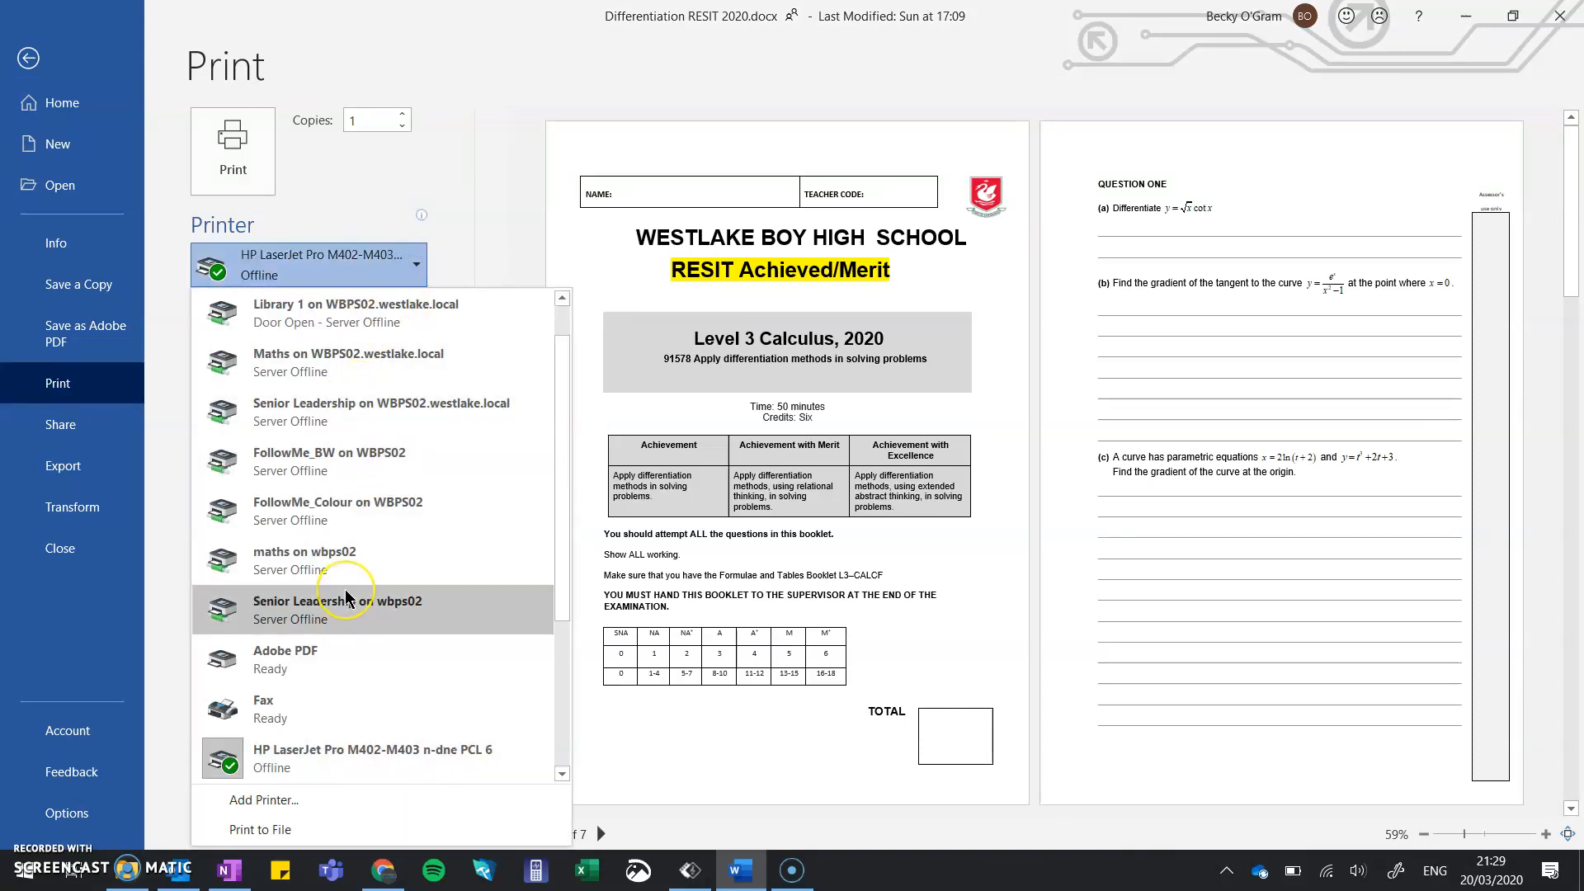
scroll("down", 3)
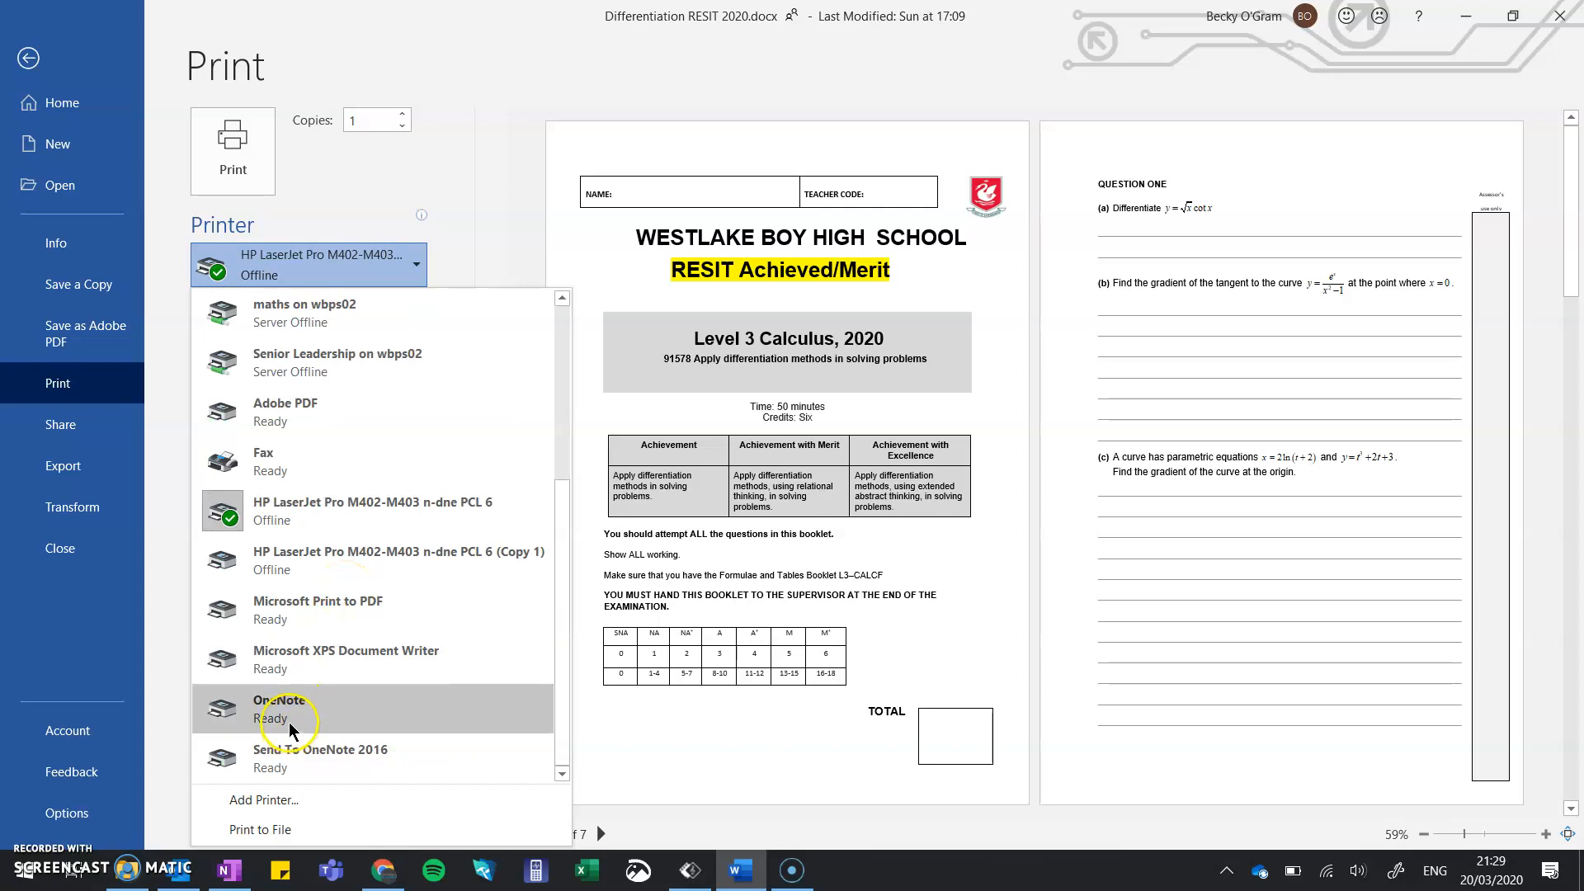
mouse_move(288, 708)
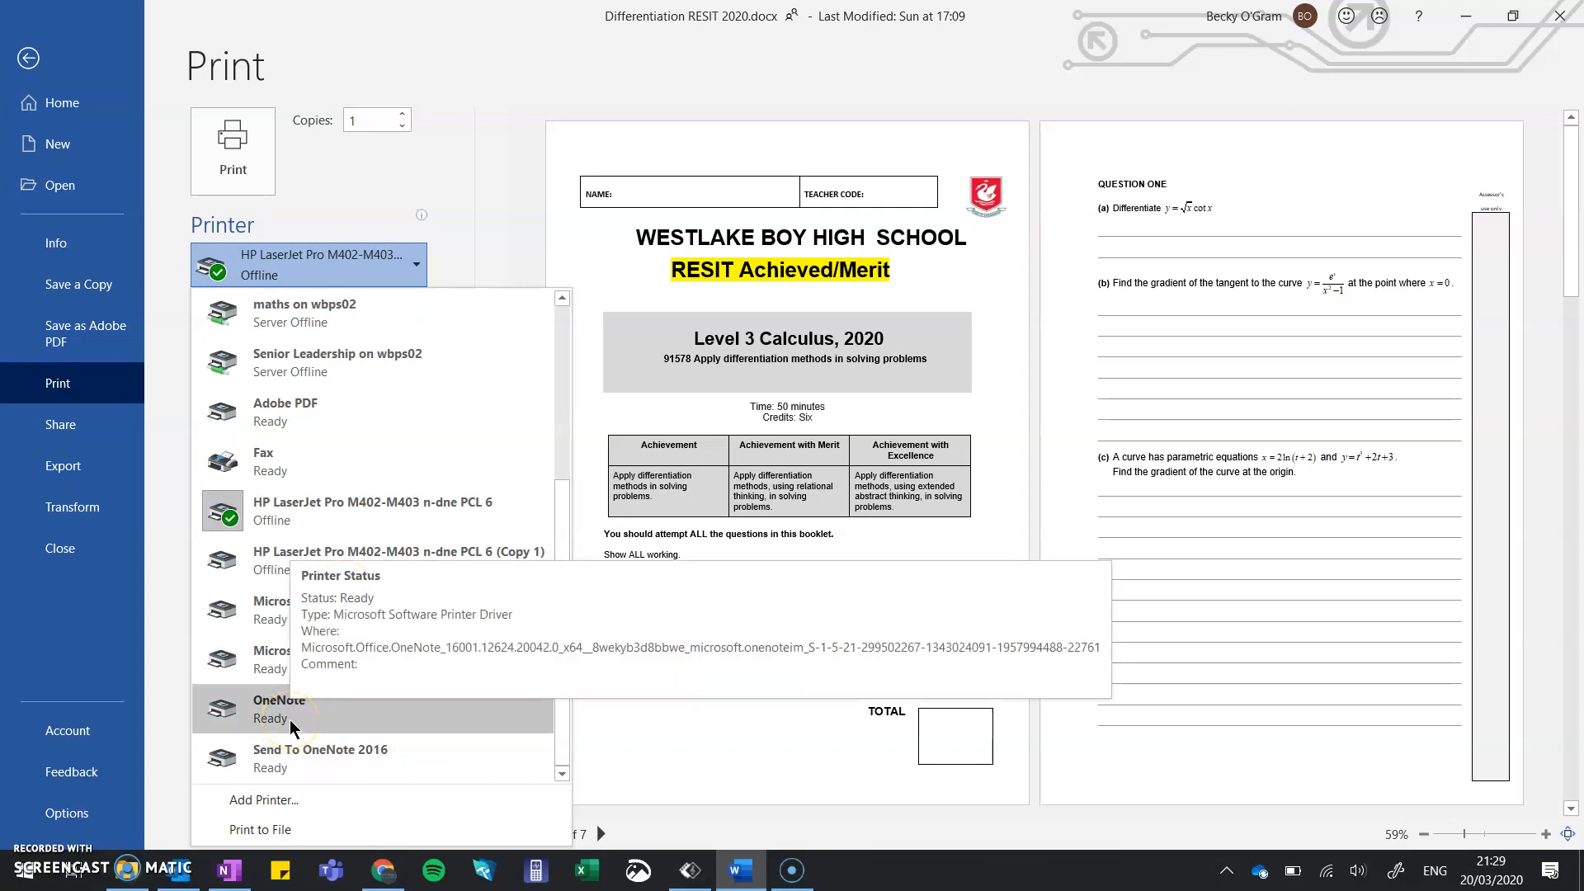
mouse_move(332, 723)
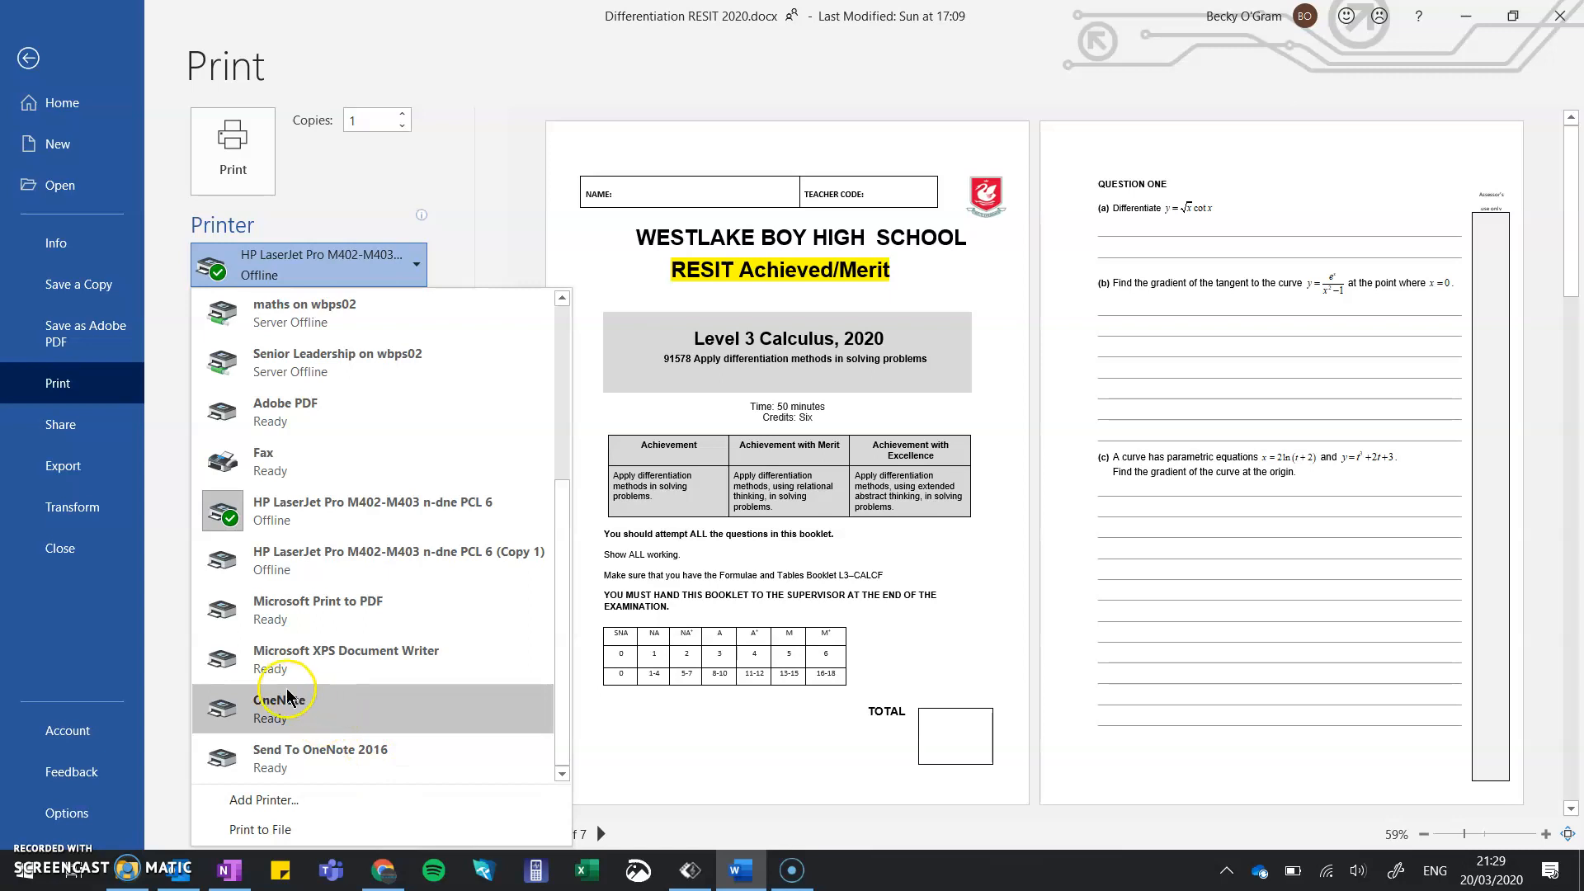
mouse_move(298, 712)
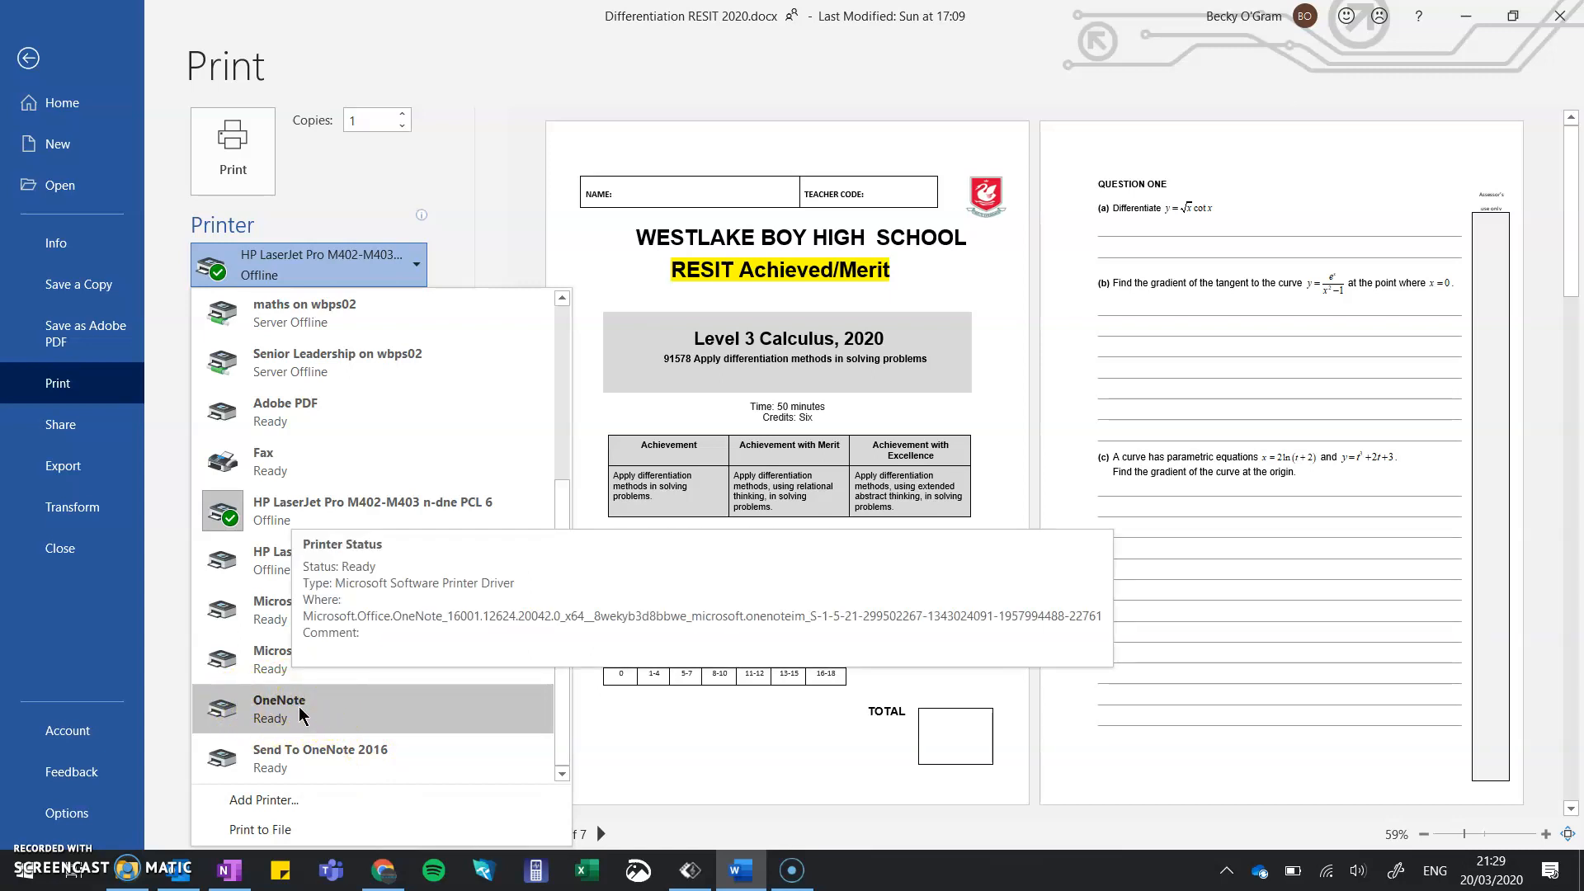
left_click(278, 707)
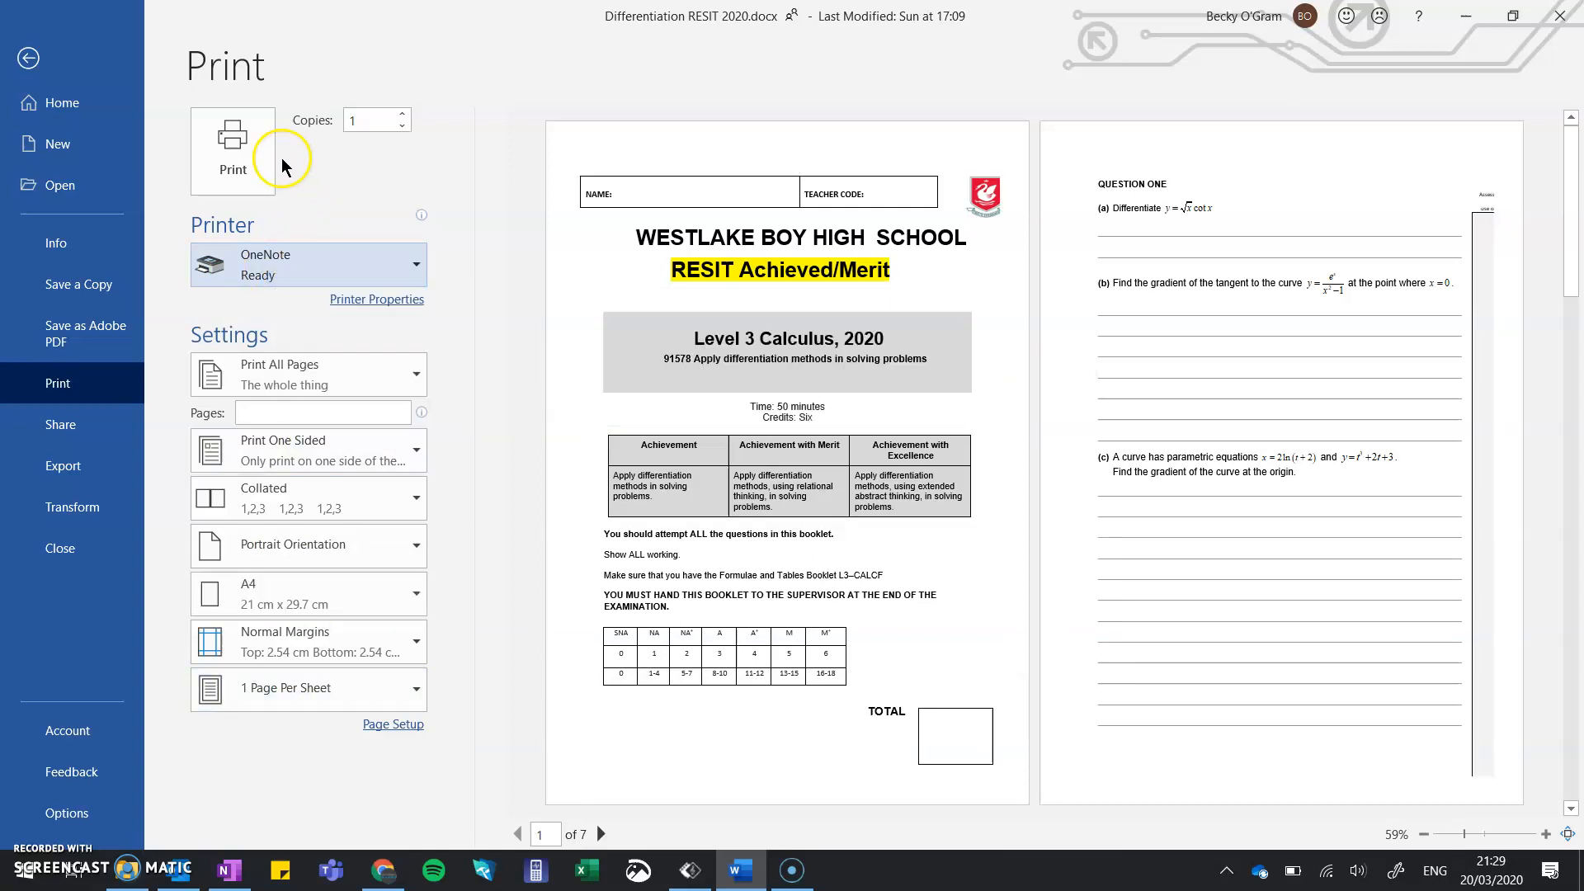
Print the resit booklet to the OneNote printer
left_click(233, 141)
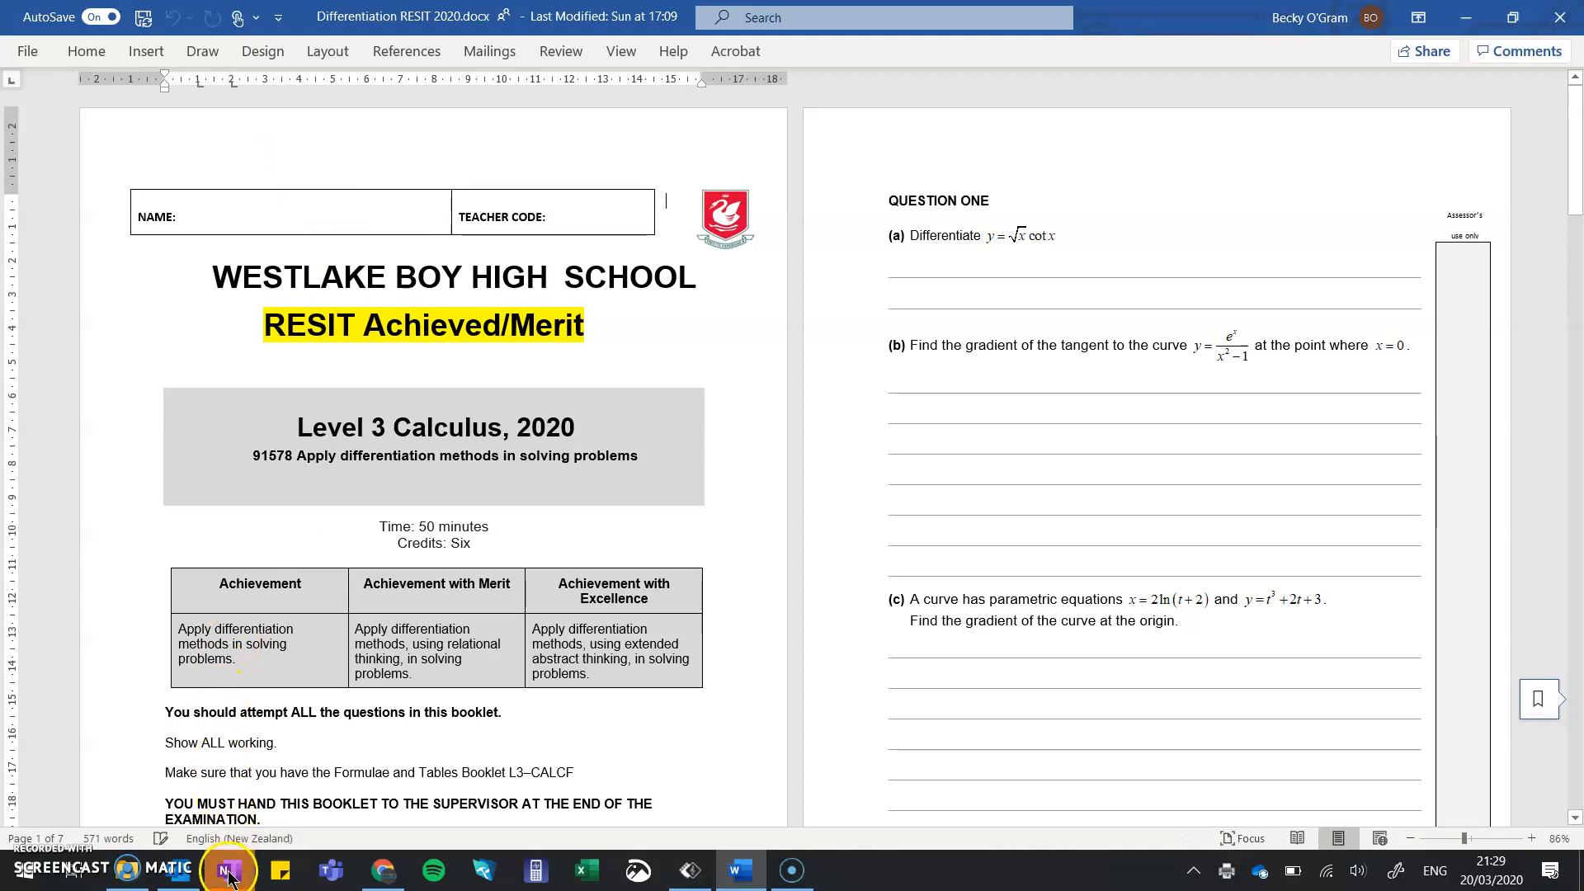
mouse_move(228, 870)
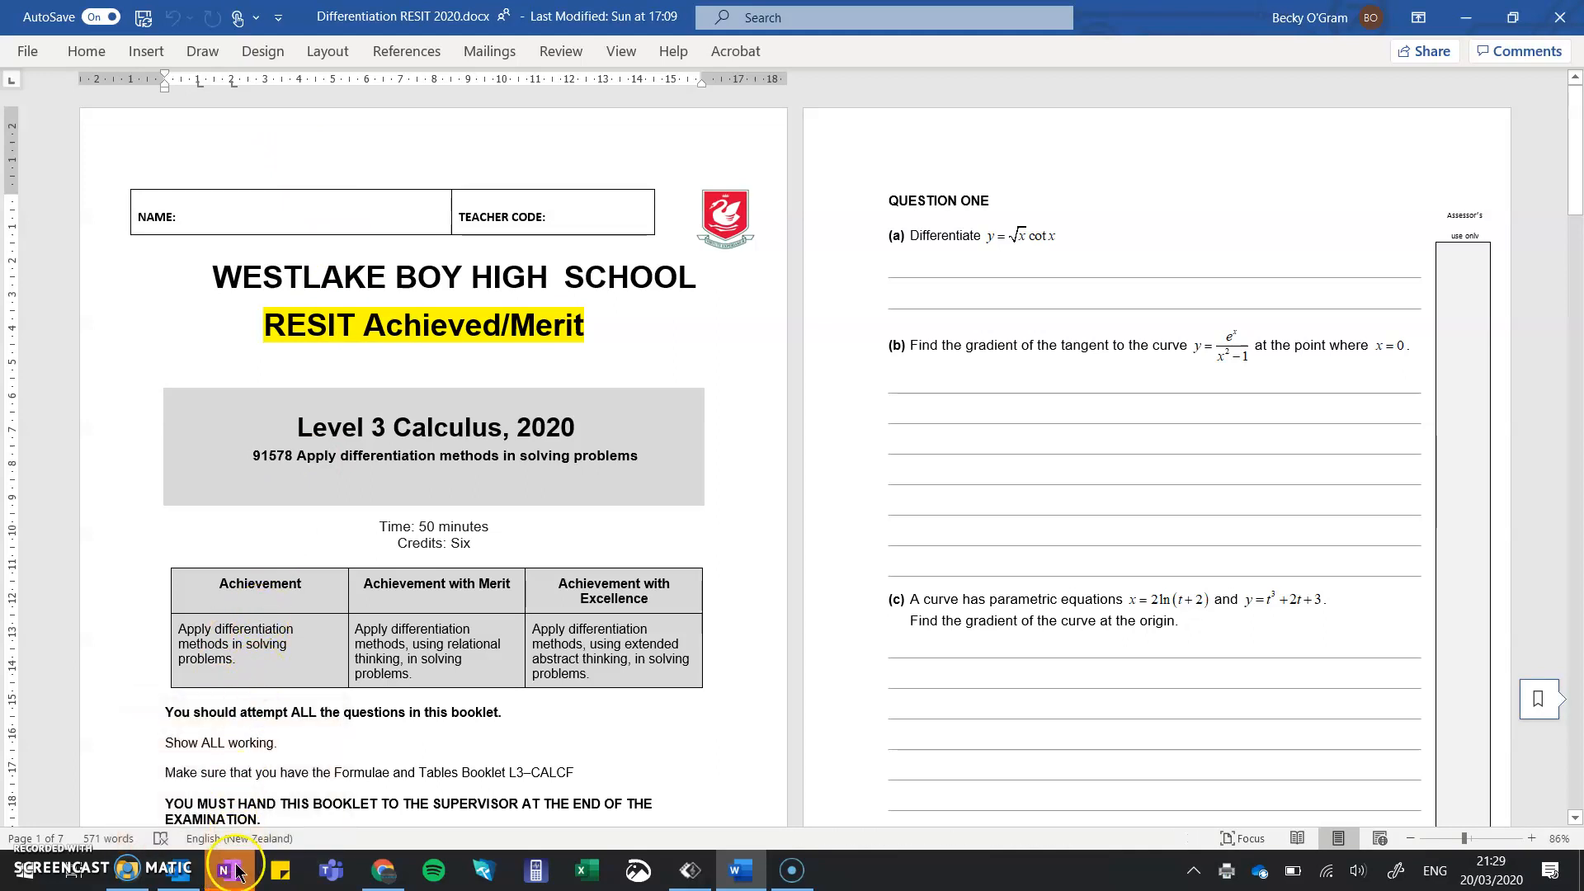
mouse_move(231, 870)
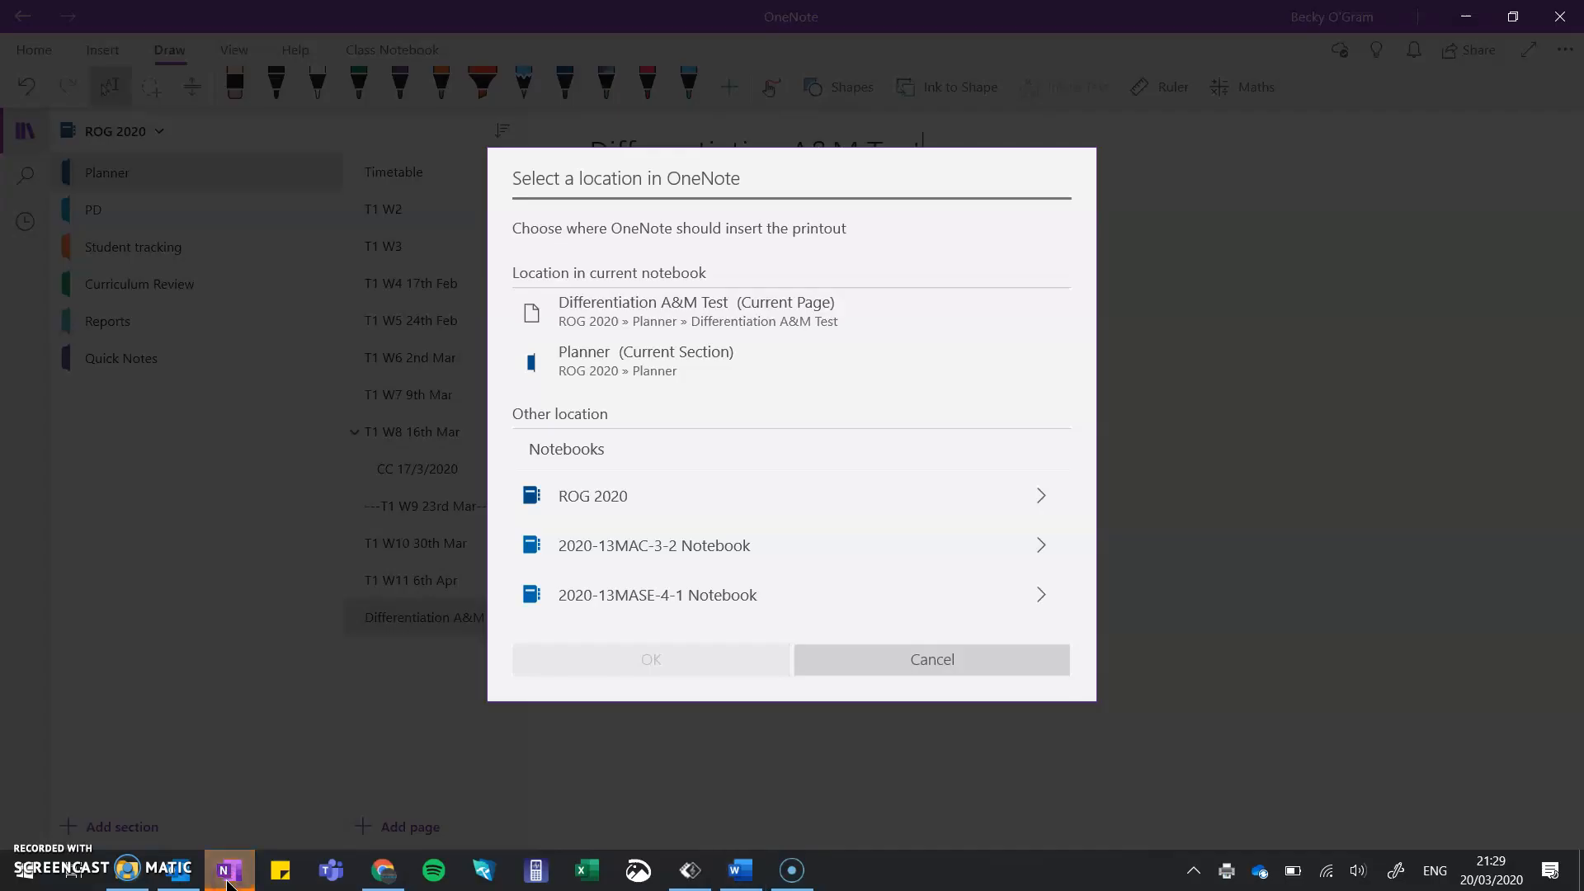
mouse_move(842, 234)
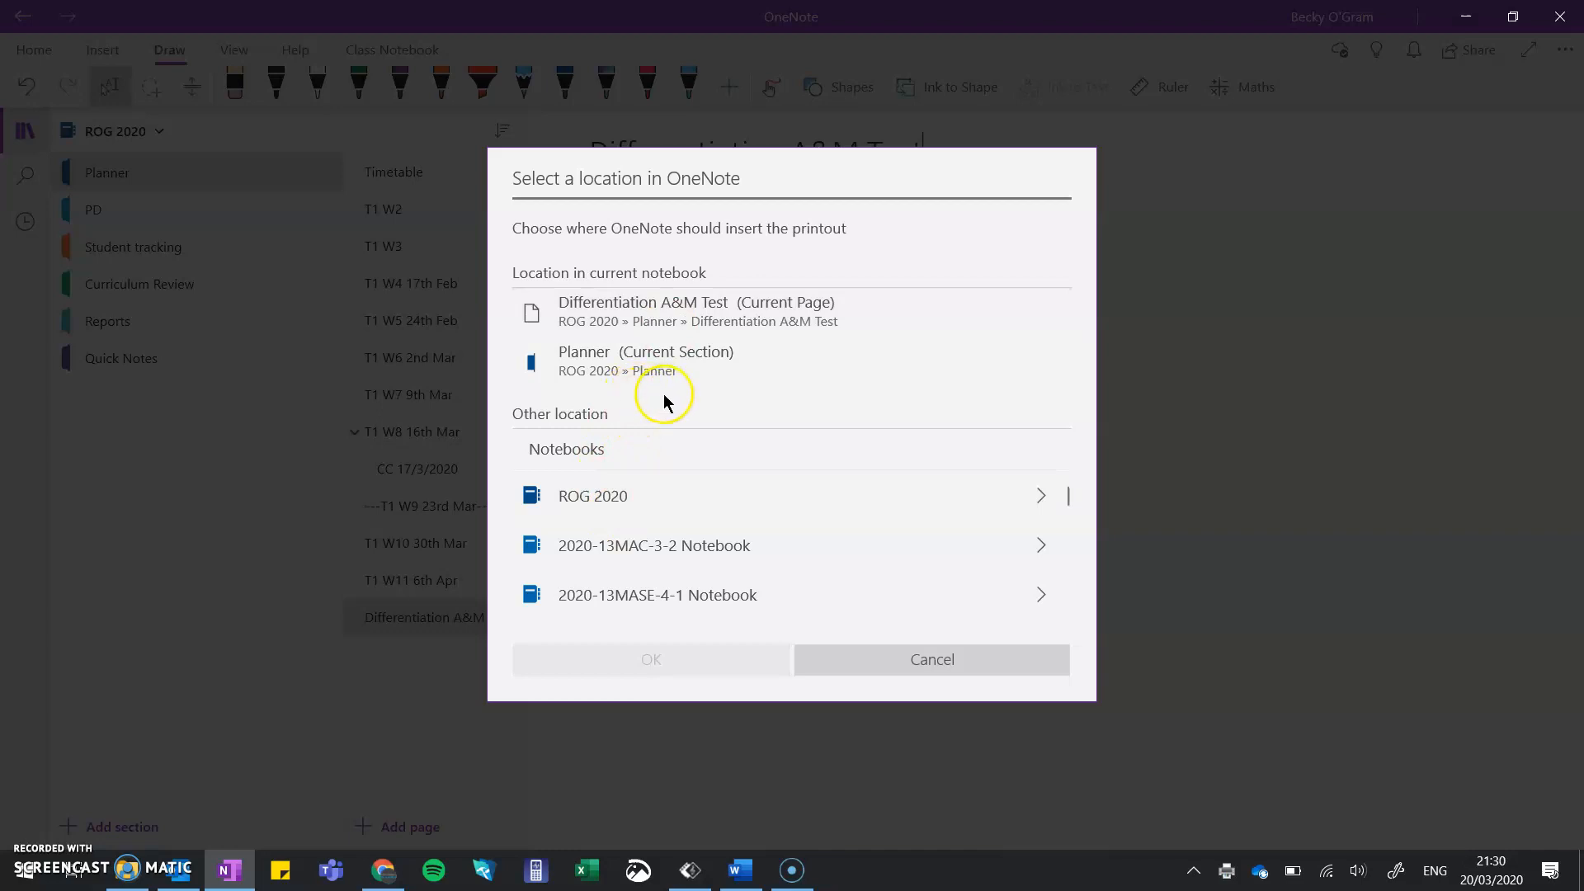
mouse_move(665, 351)
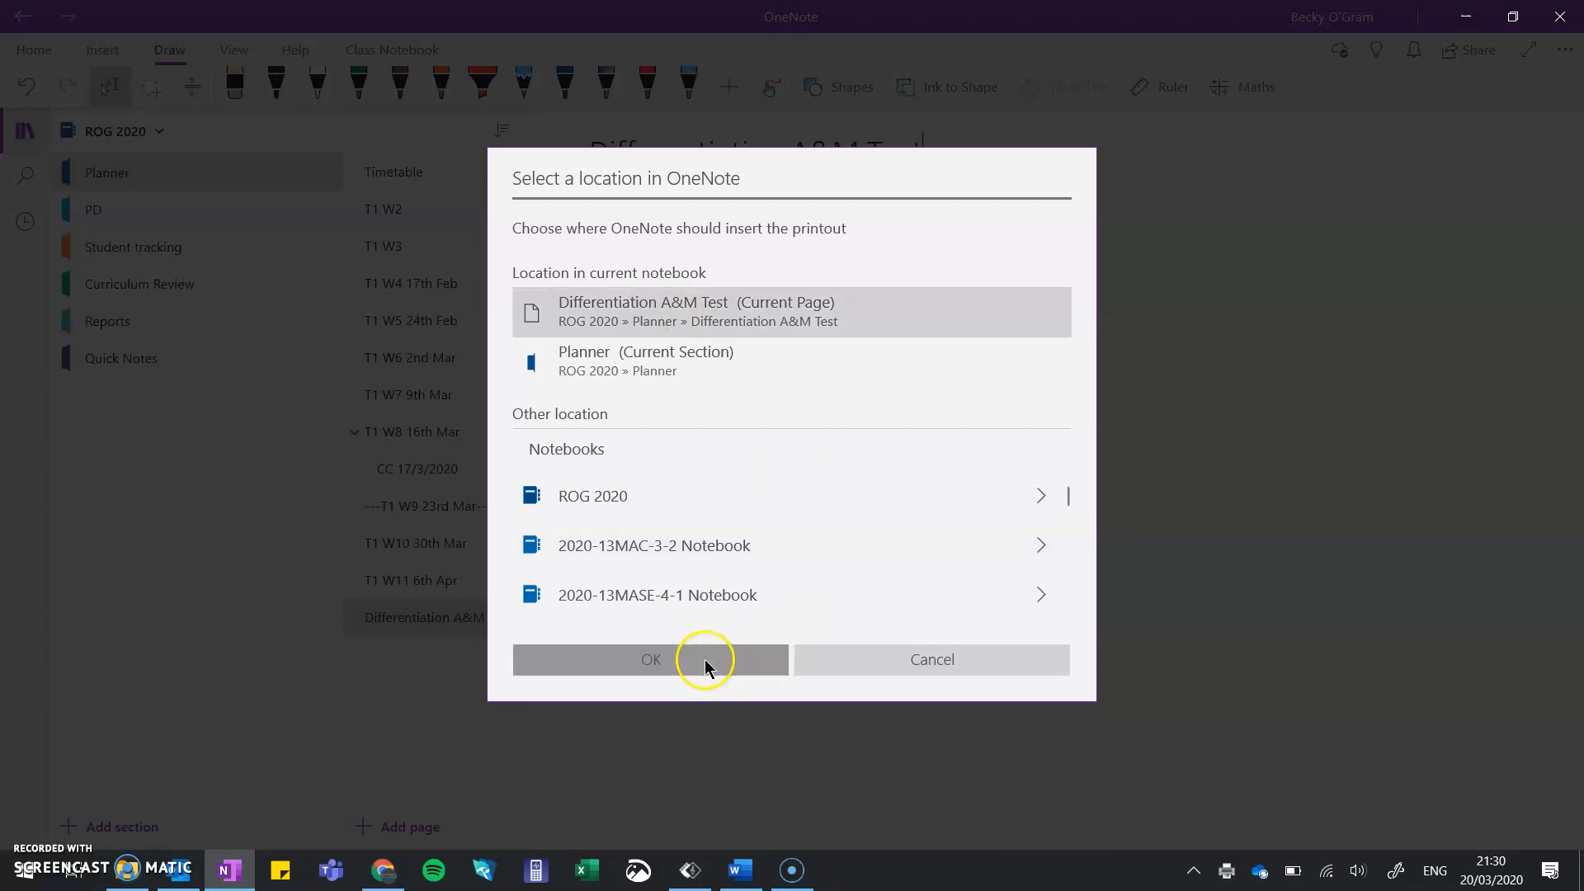
Insert the printout onto the current Differentiation A&M Test page
left_click(651, 659)
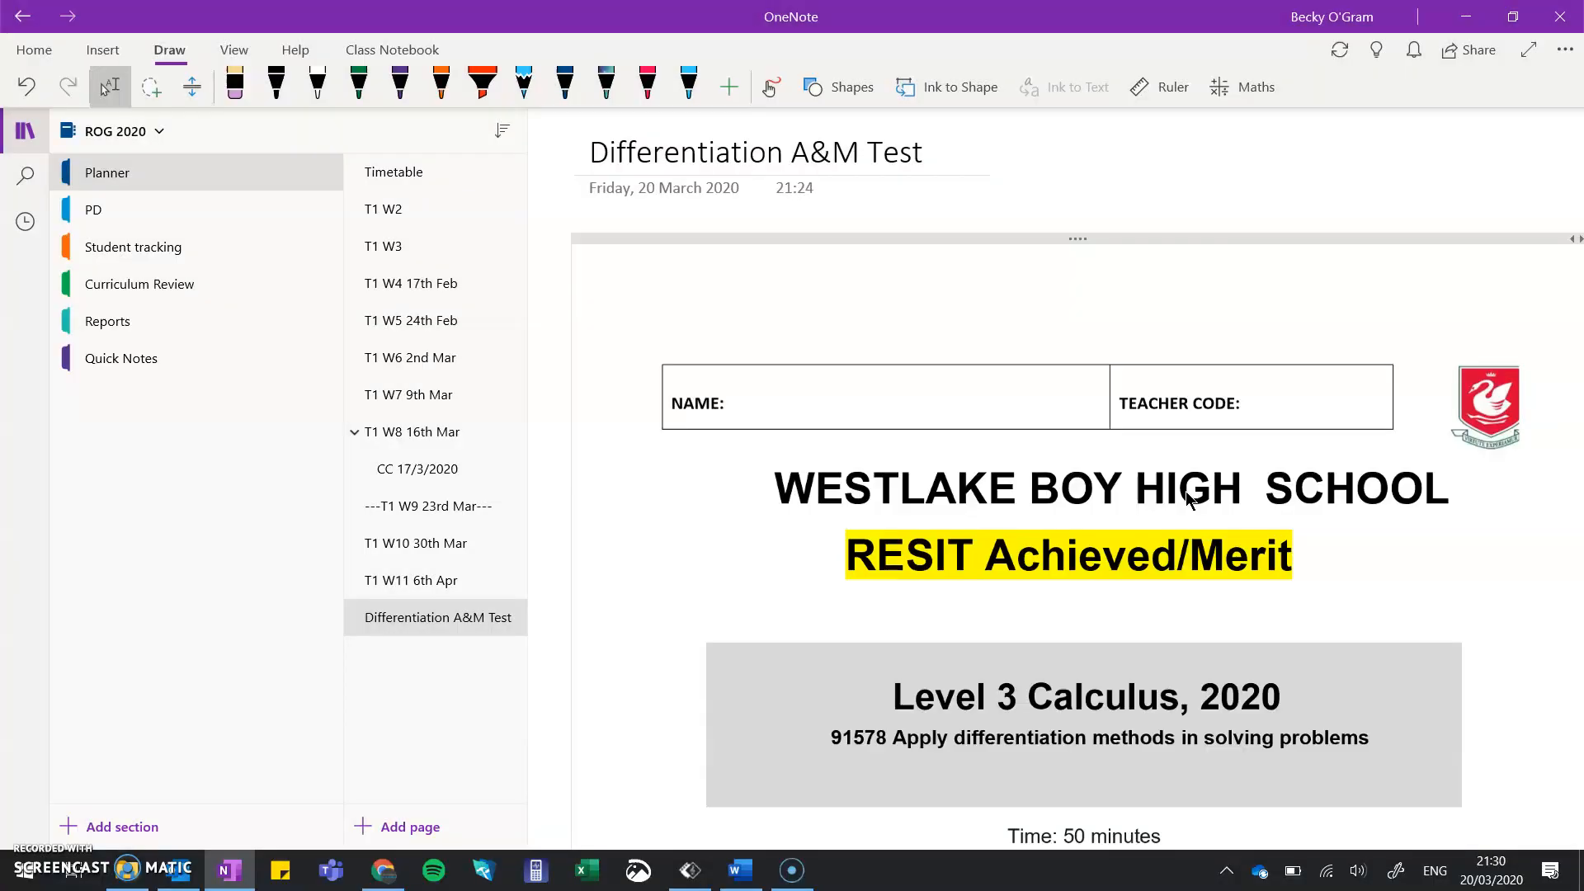
Scroll through the printout and collapse the notebook navigation pane
scroll("down", 3)
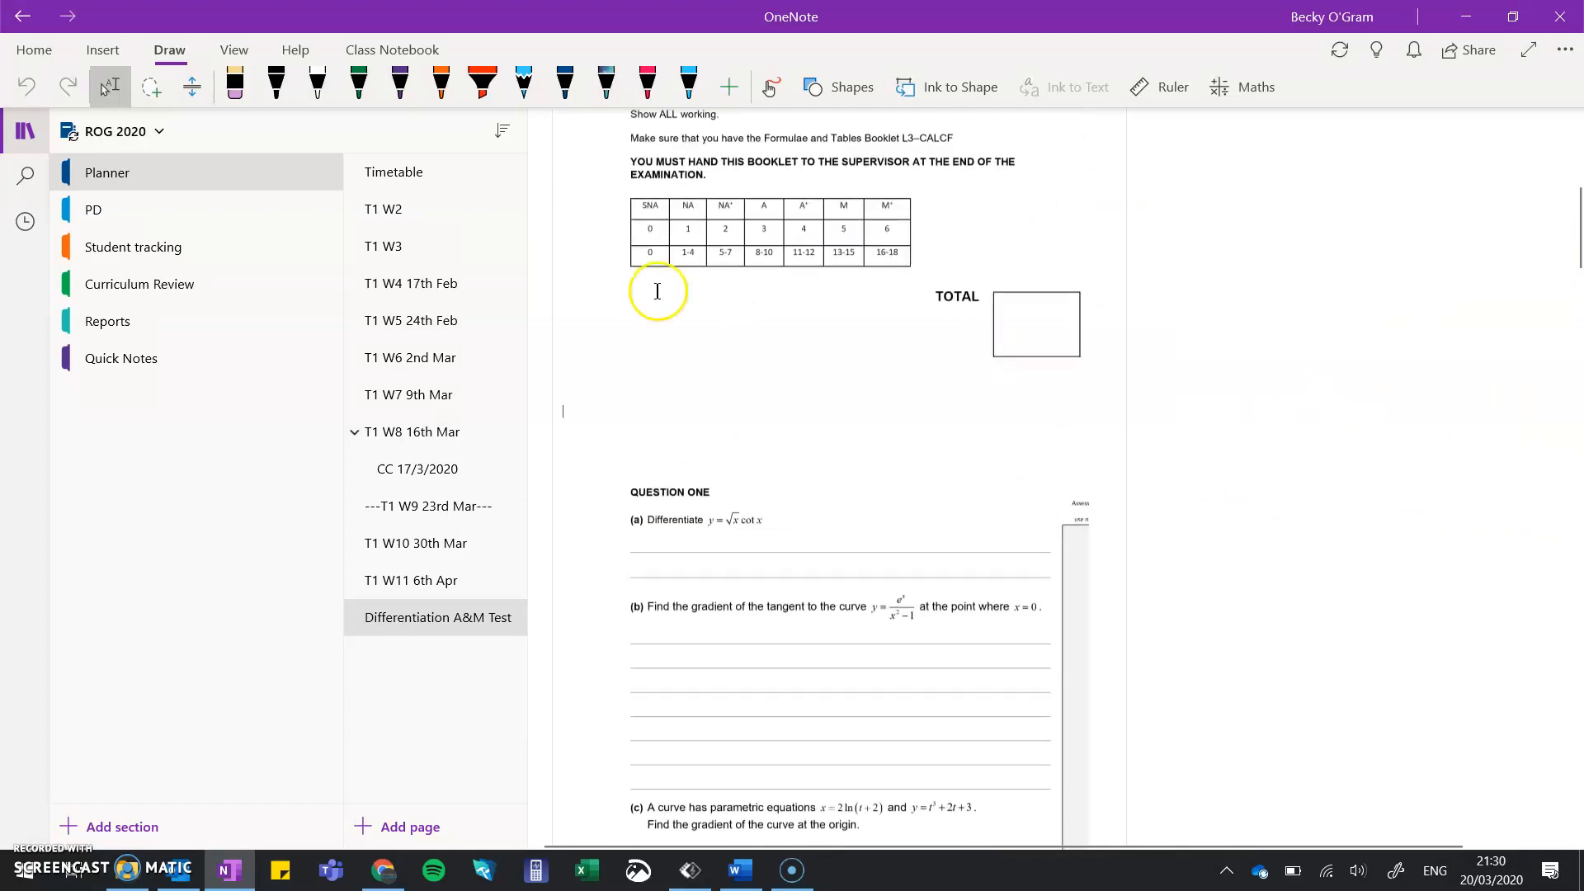
left_click(24, 131)
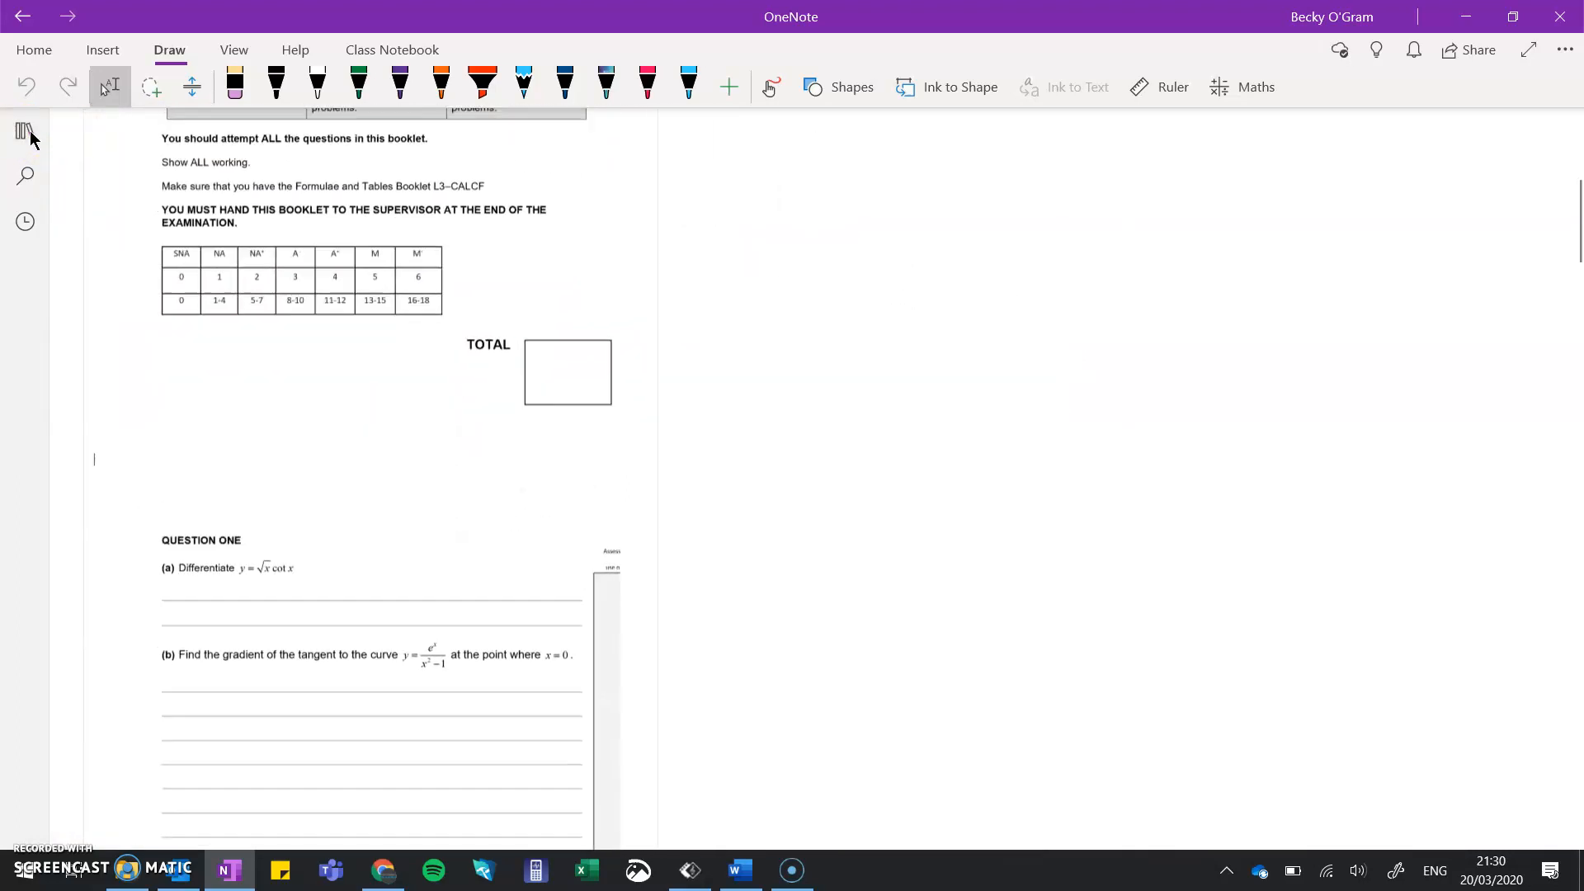
scroll("down", 3)
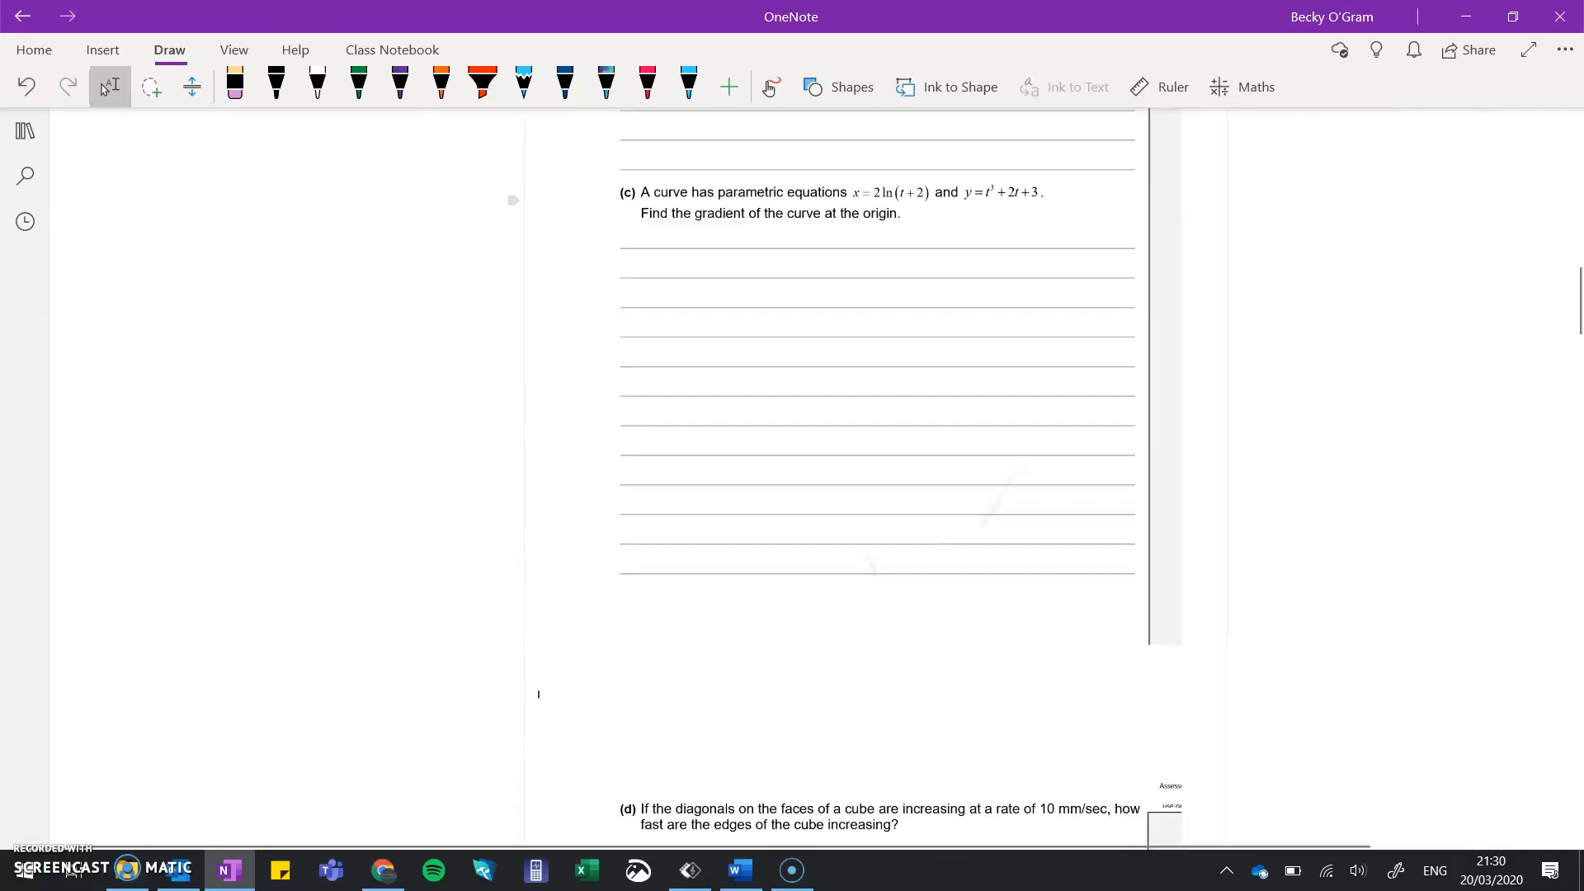
scroll("down", 3)
type("On this quesiton")
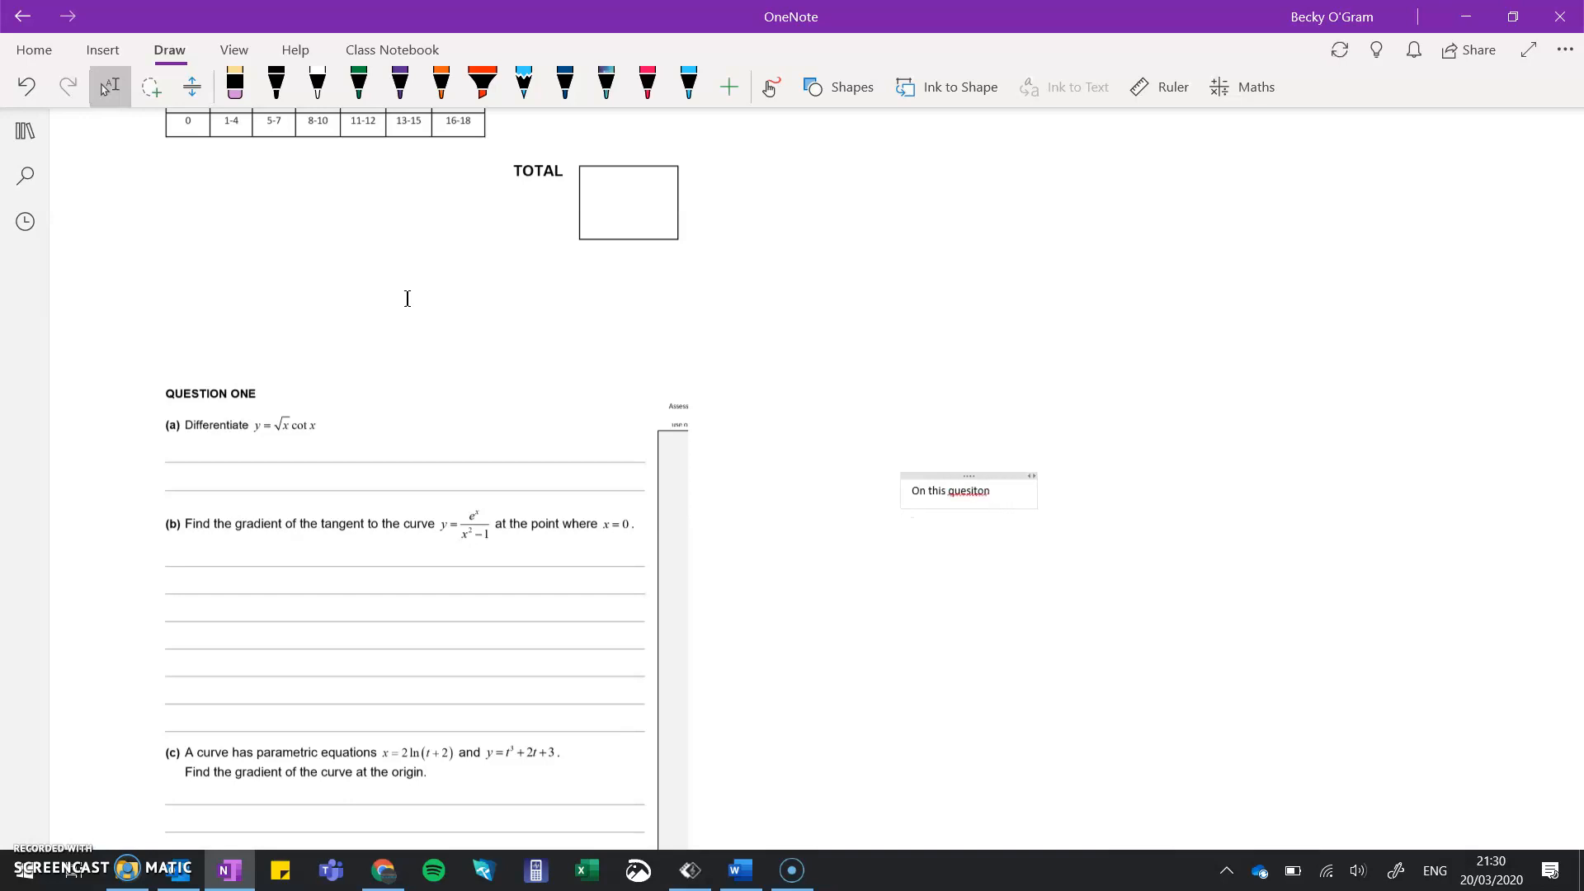
Complete the note 'On this question you need to...' and move it under question (a)
type("you need to...")
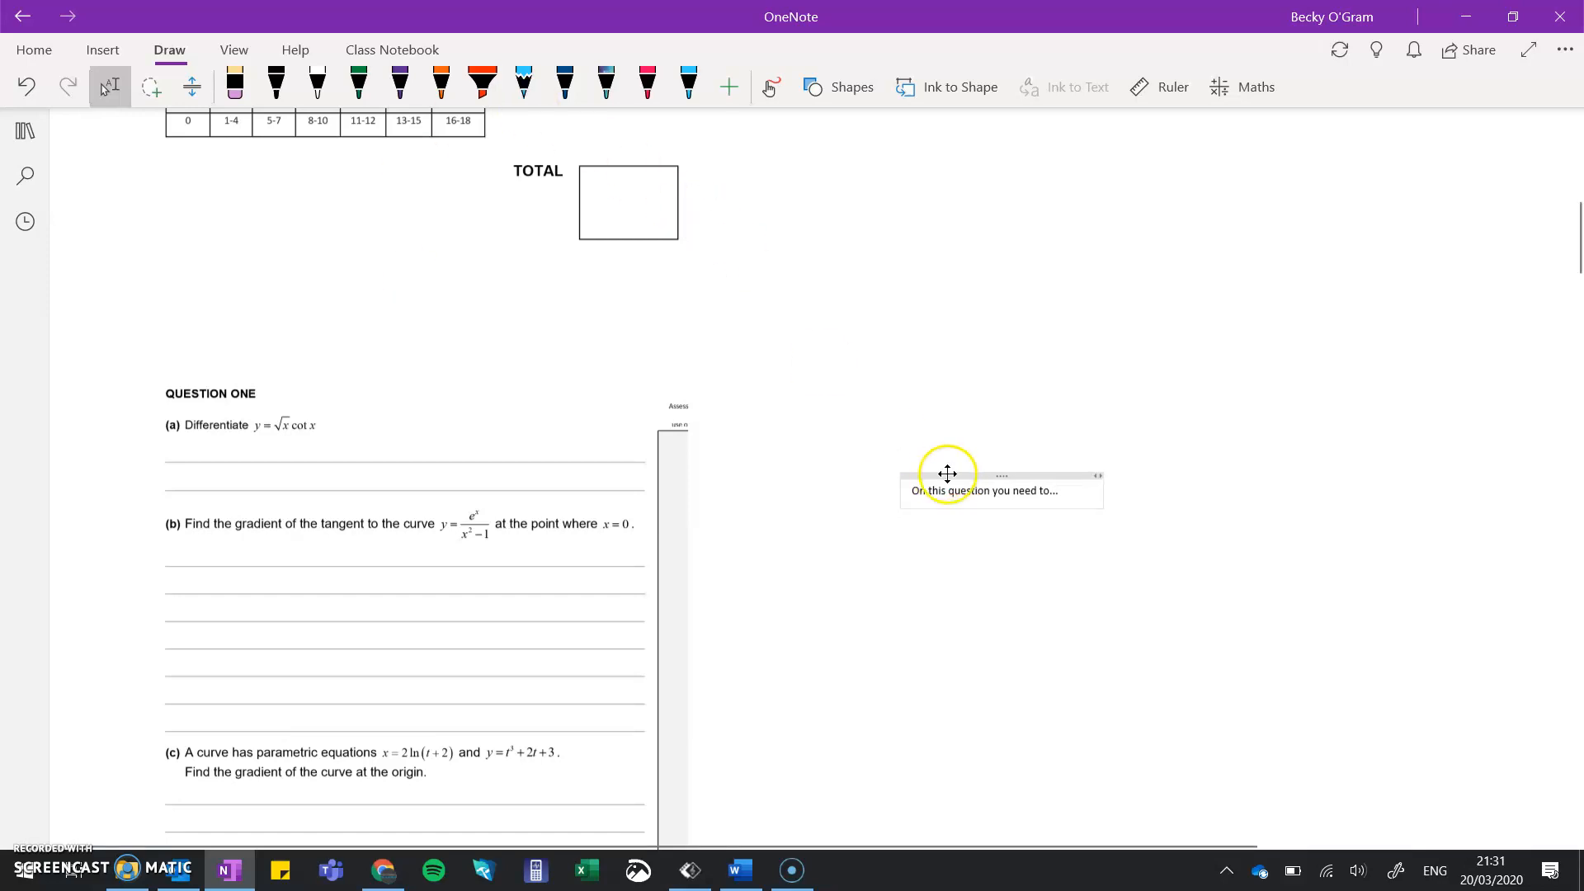
left_click_drag(948, 474, 268, 440)
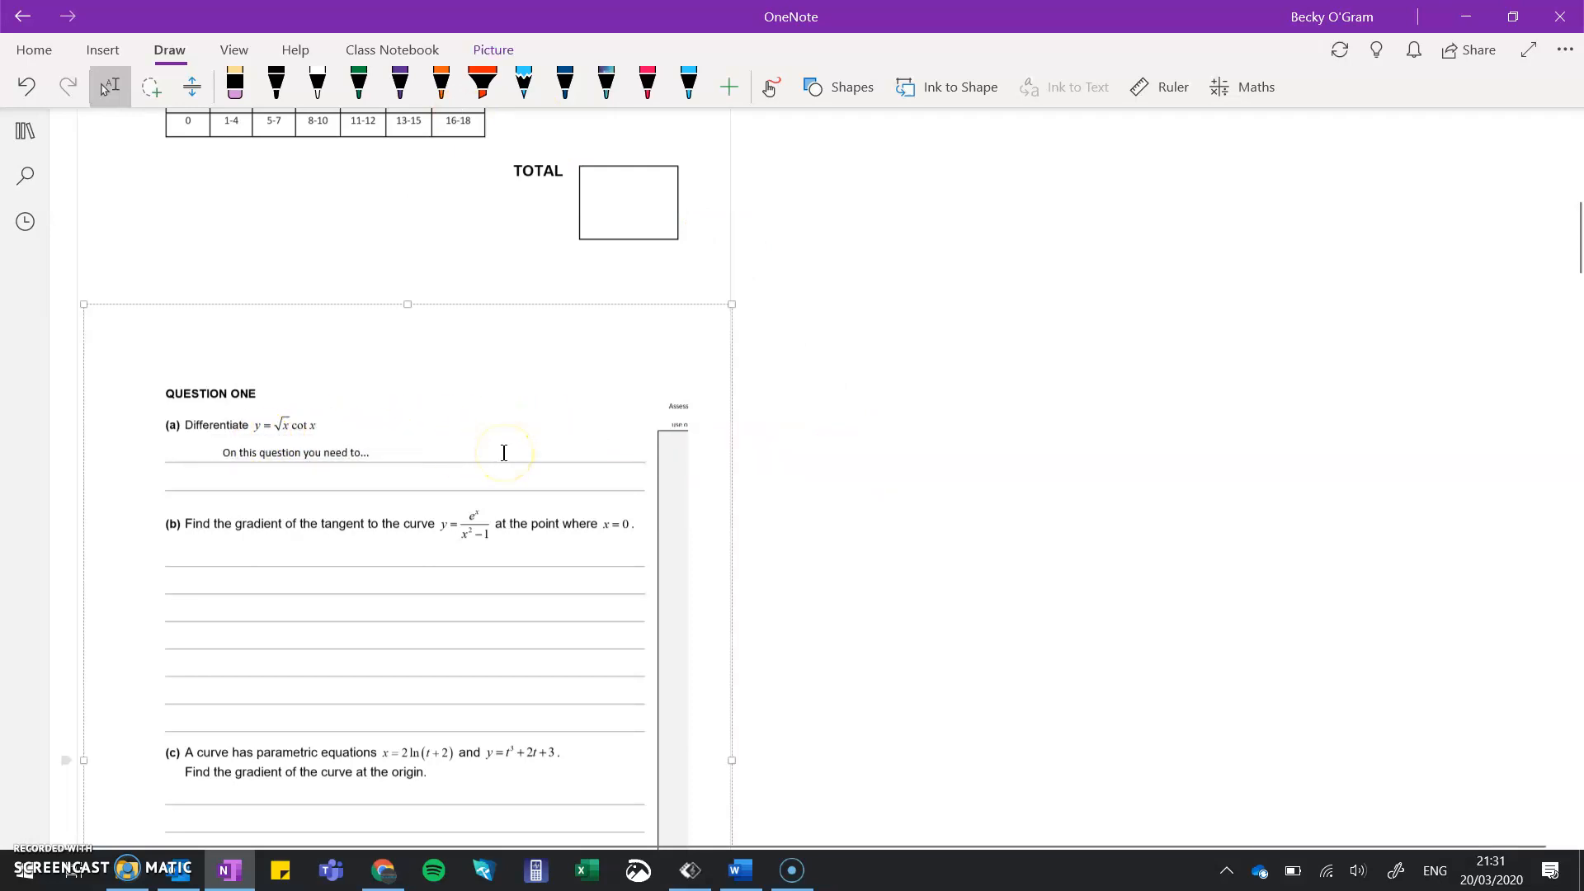
mouse_move(486, 454)
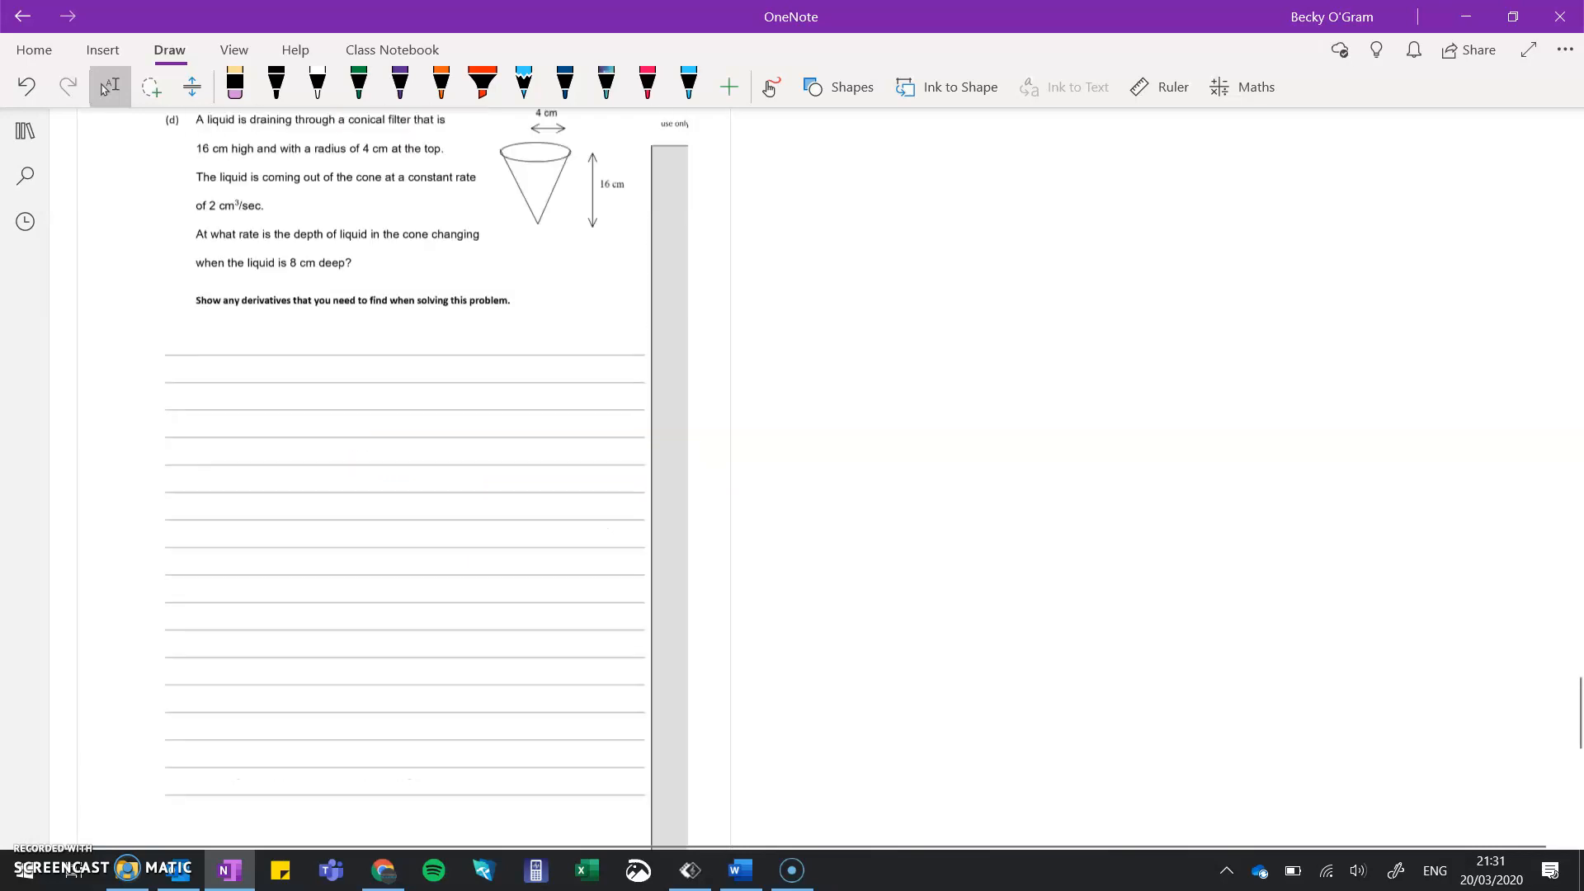
Handwrite green 'dy/dx =' on the answer line of question (a)
scroll("down", 3)
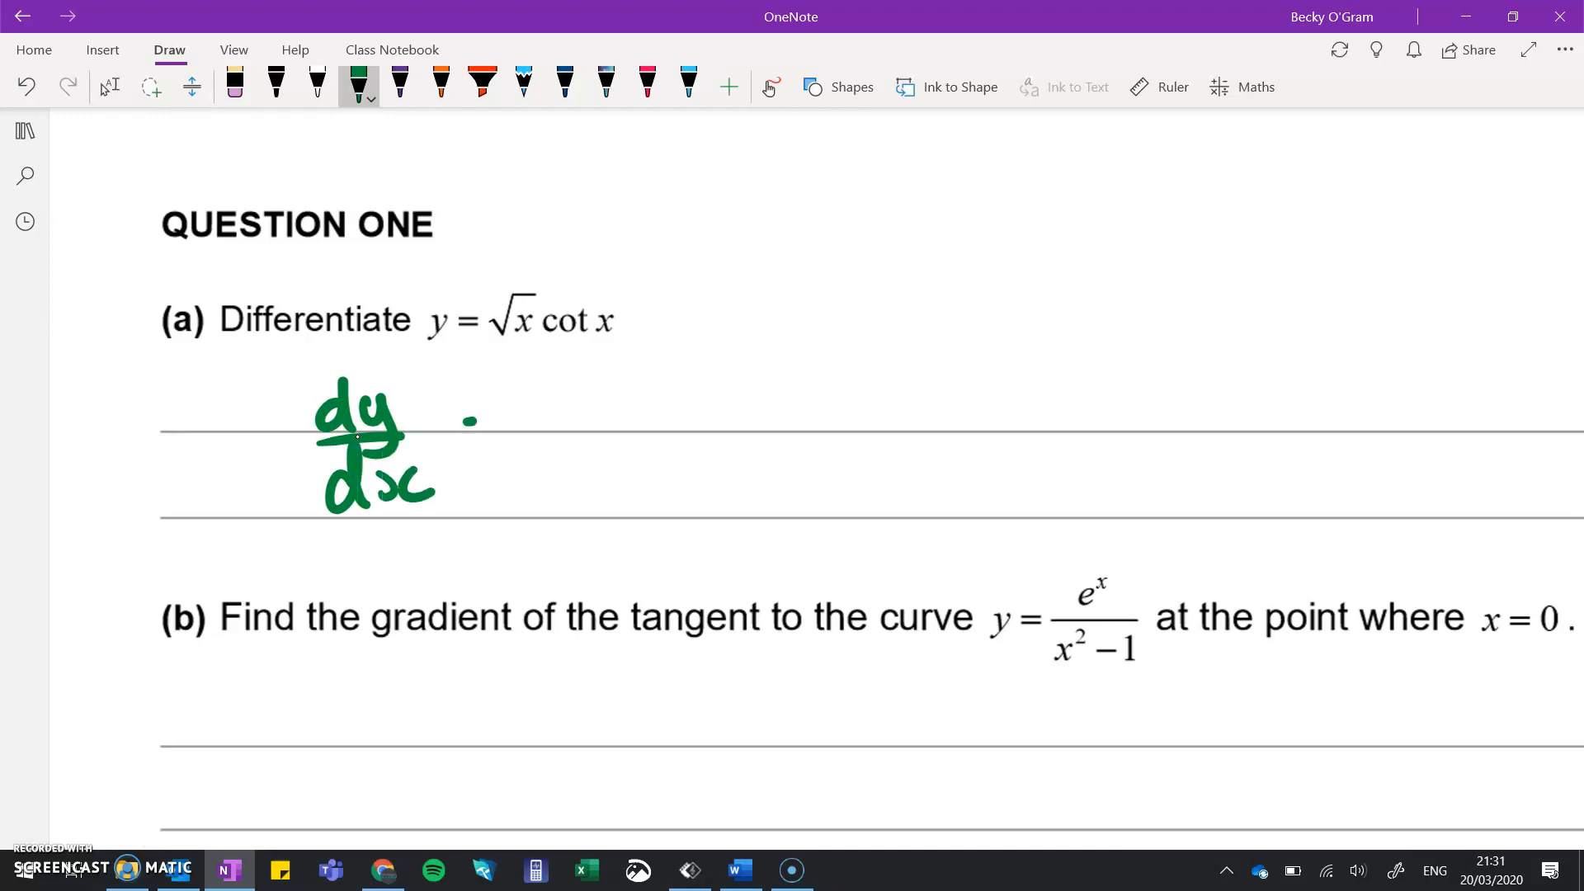
left_click_drag(465, 423, 495, 445)
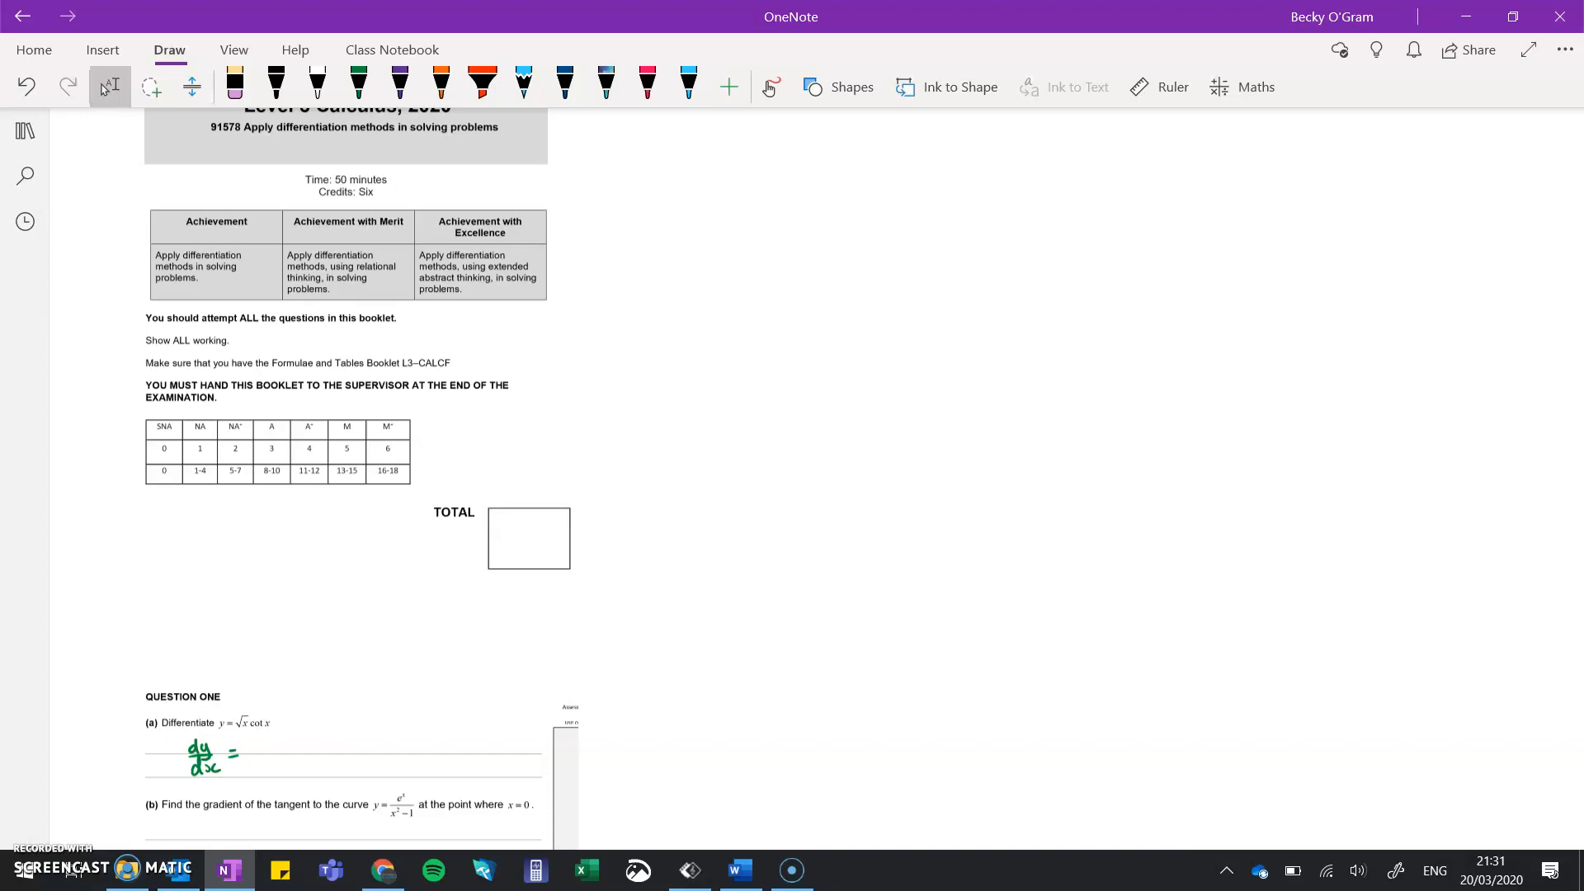
Highlight the Achievement and Merit criteria with a yellow highlighter
left_click(482, 86)
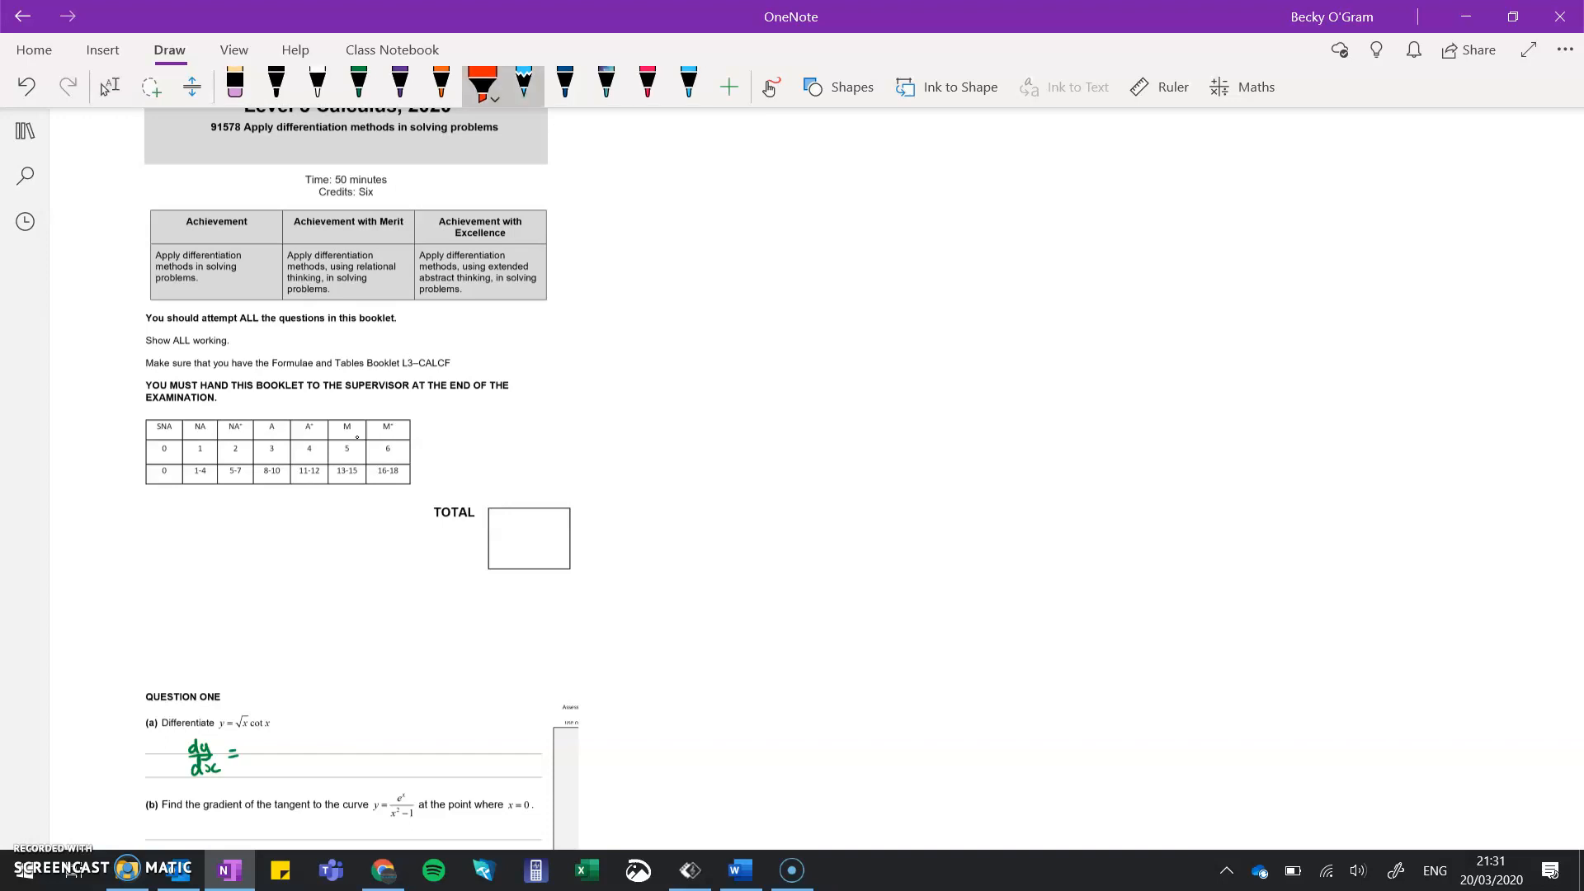
left_click(482, 86)
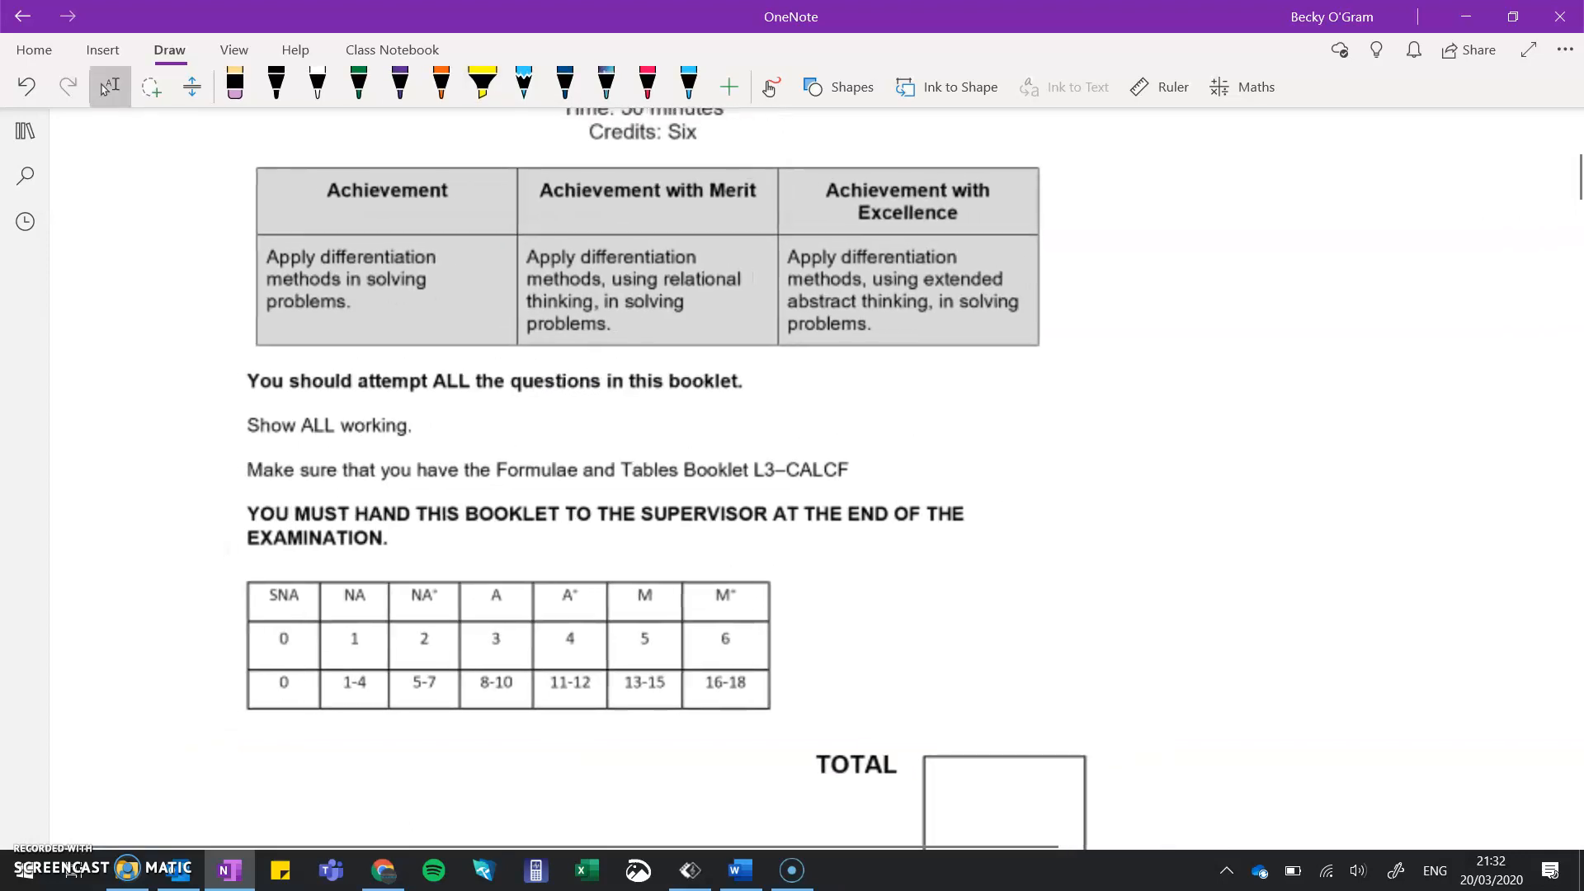
left_click(482, 85)
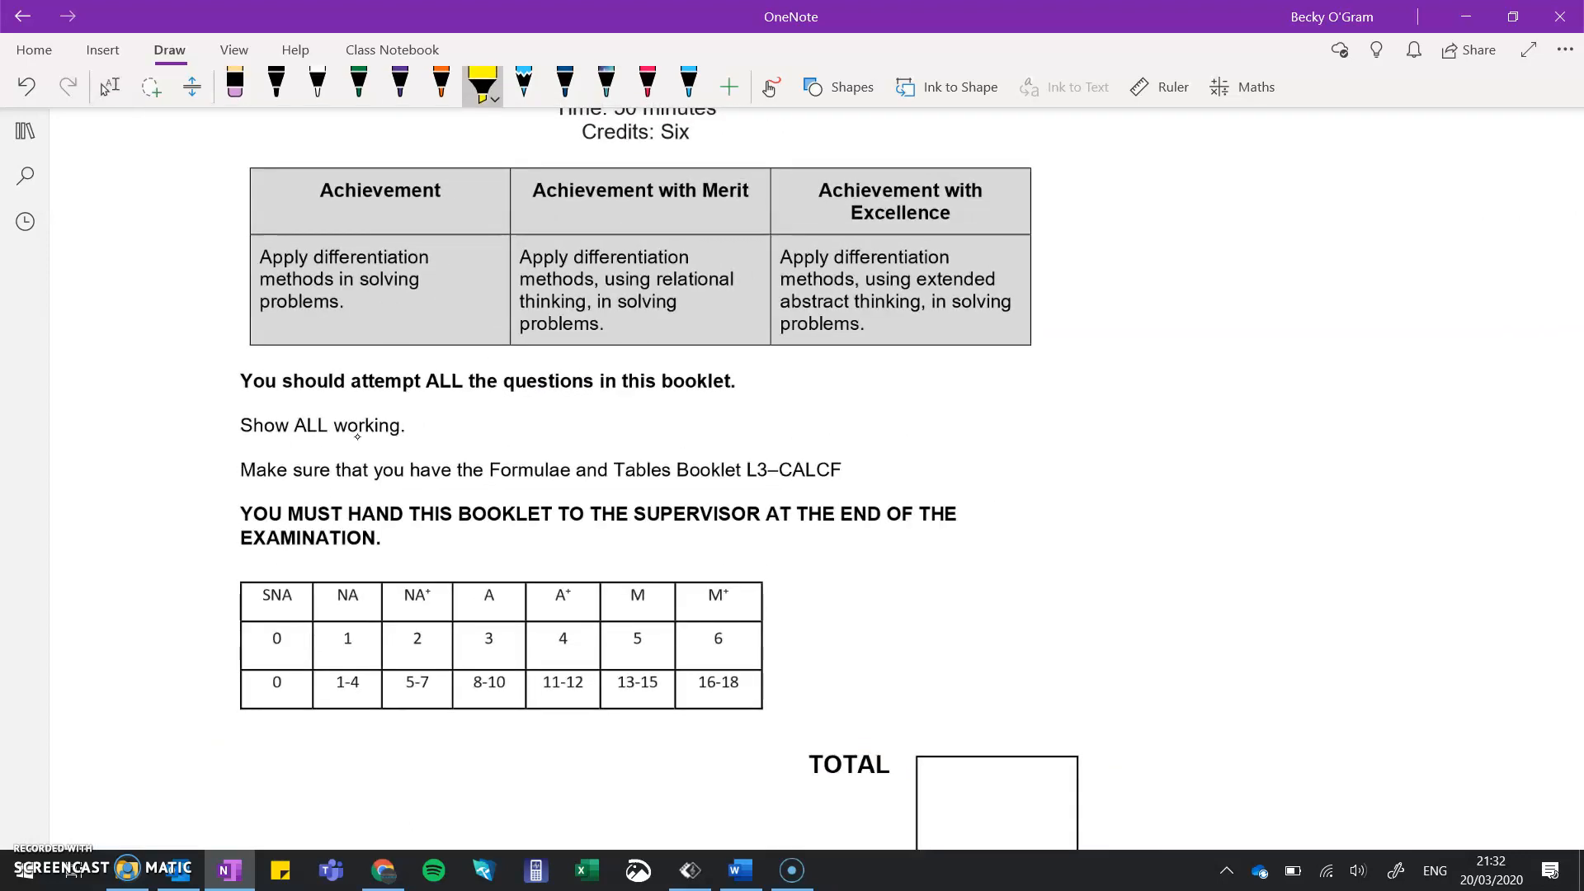
left_click_drag(260, 261, 419, 280)
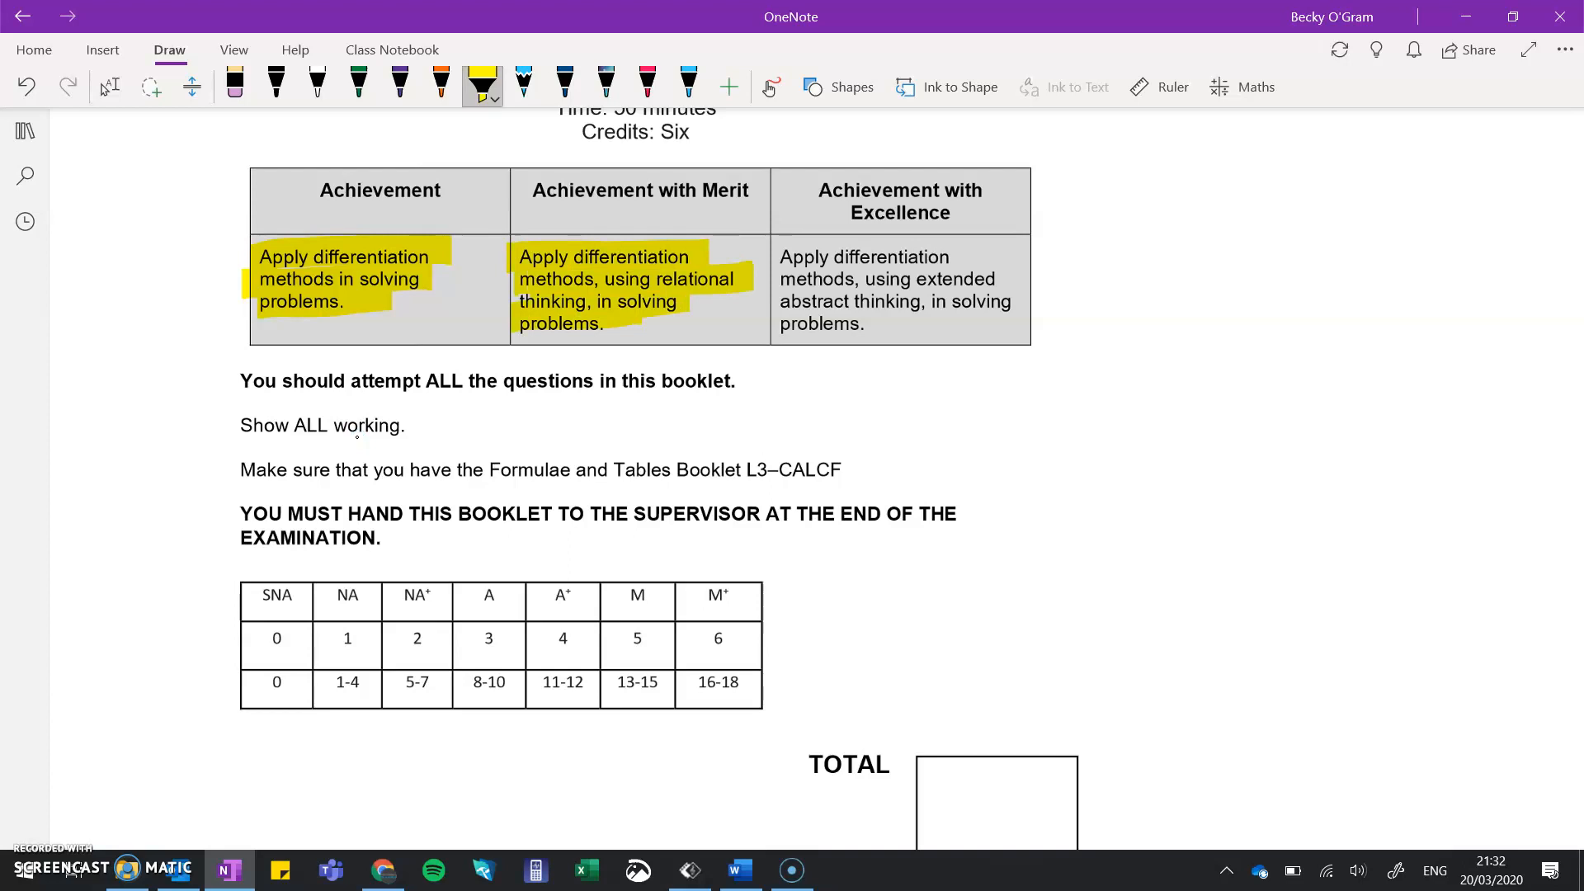
Erase the yellow highlighter marks from the criteria table
left_click(399, 86)
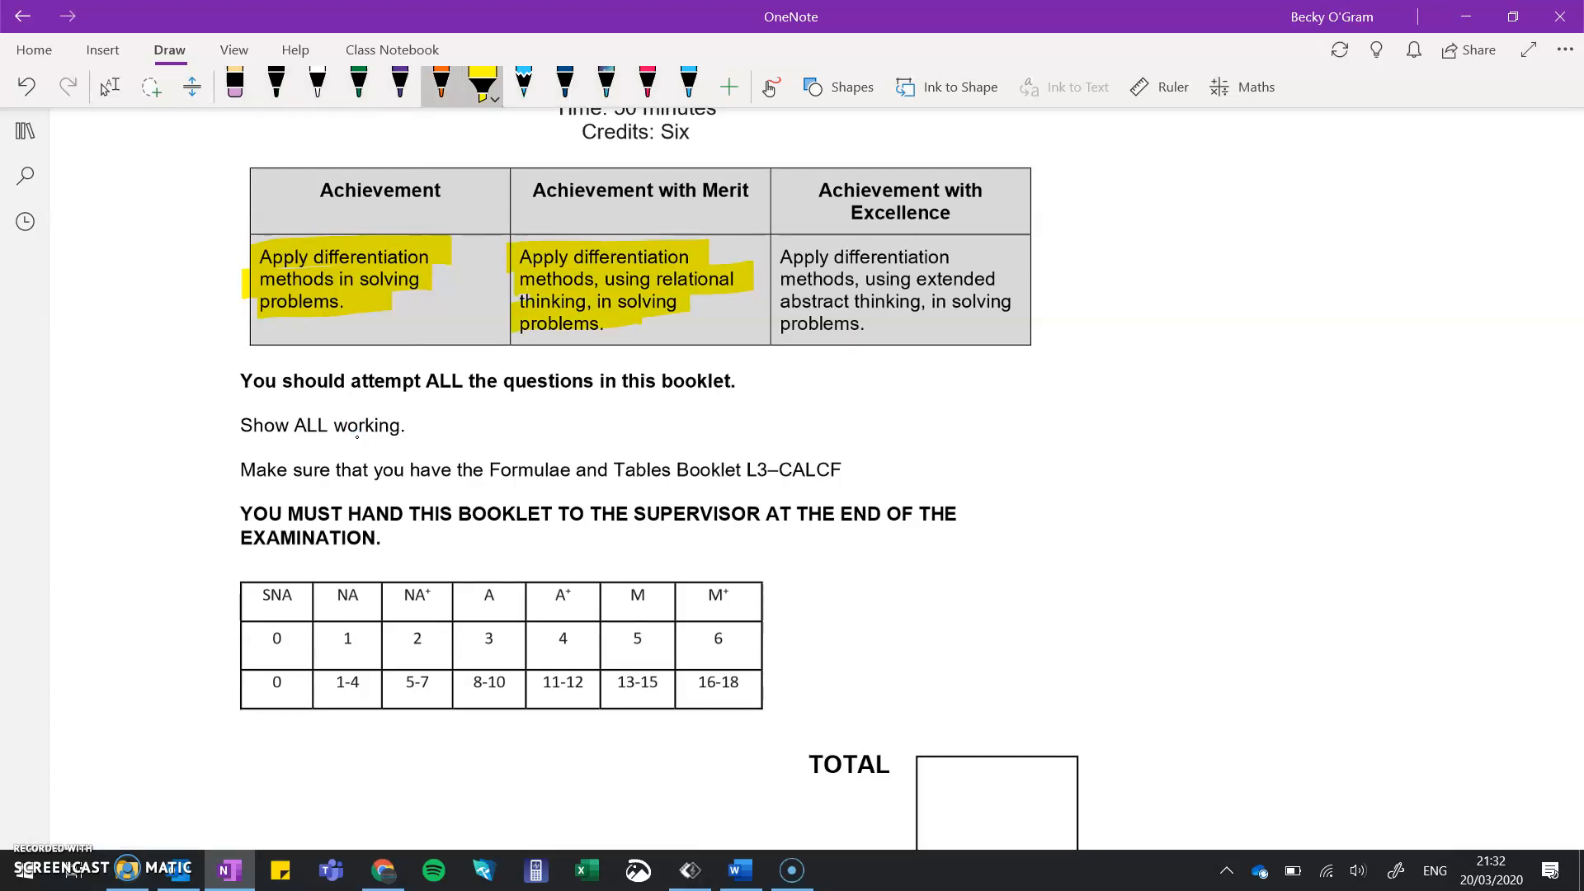
left_click(234, 86)
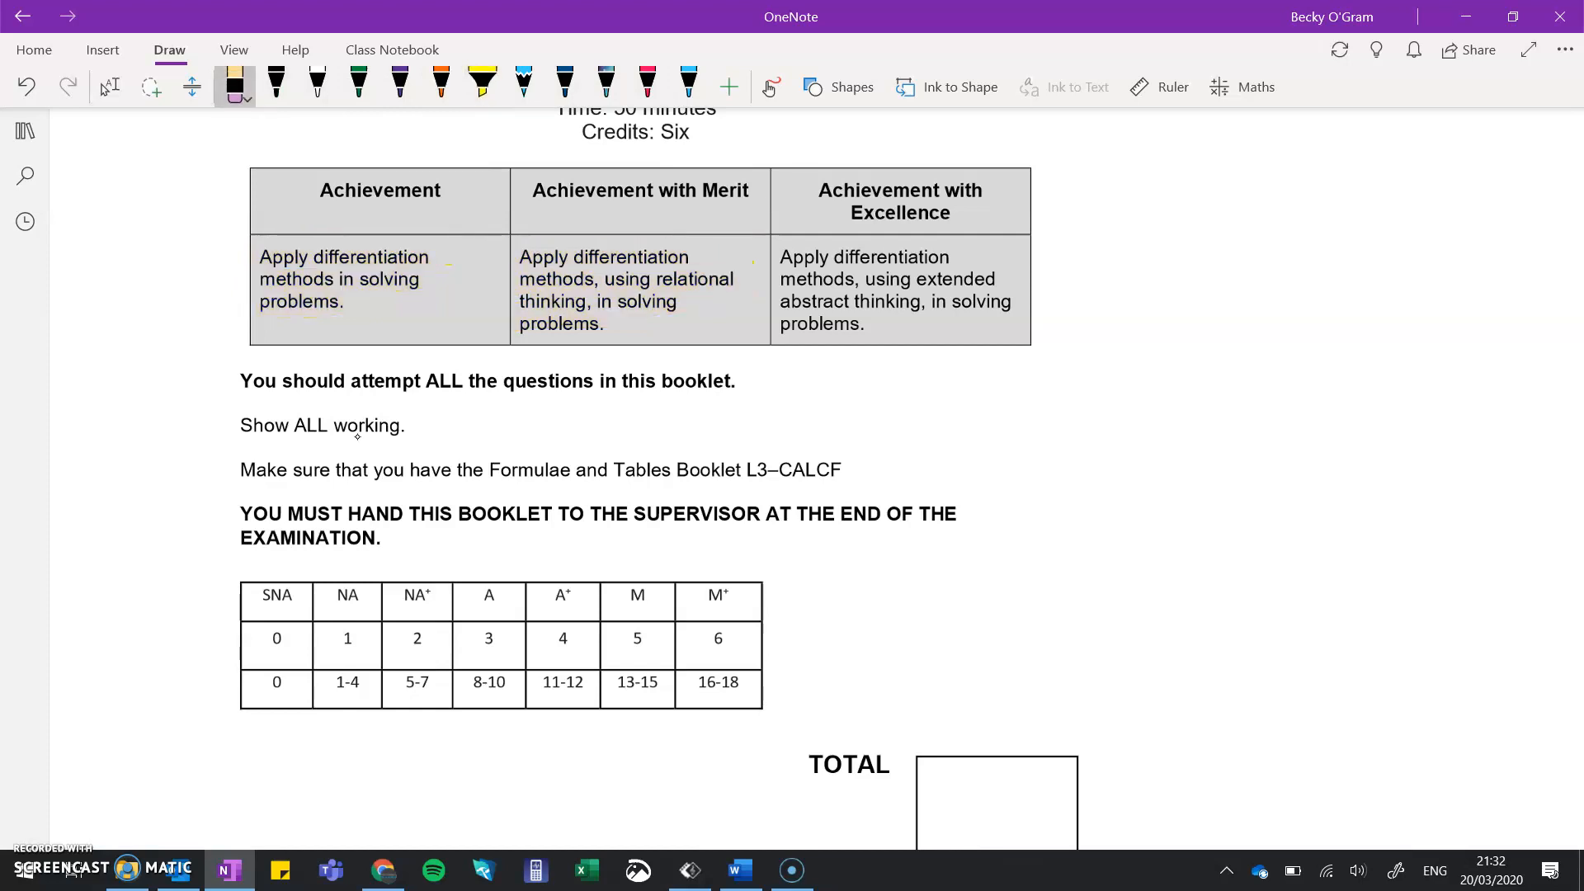
scroll("up", 3)
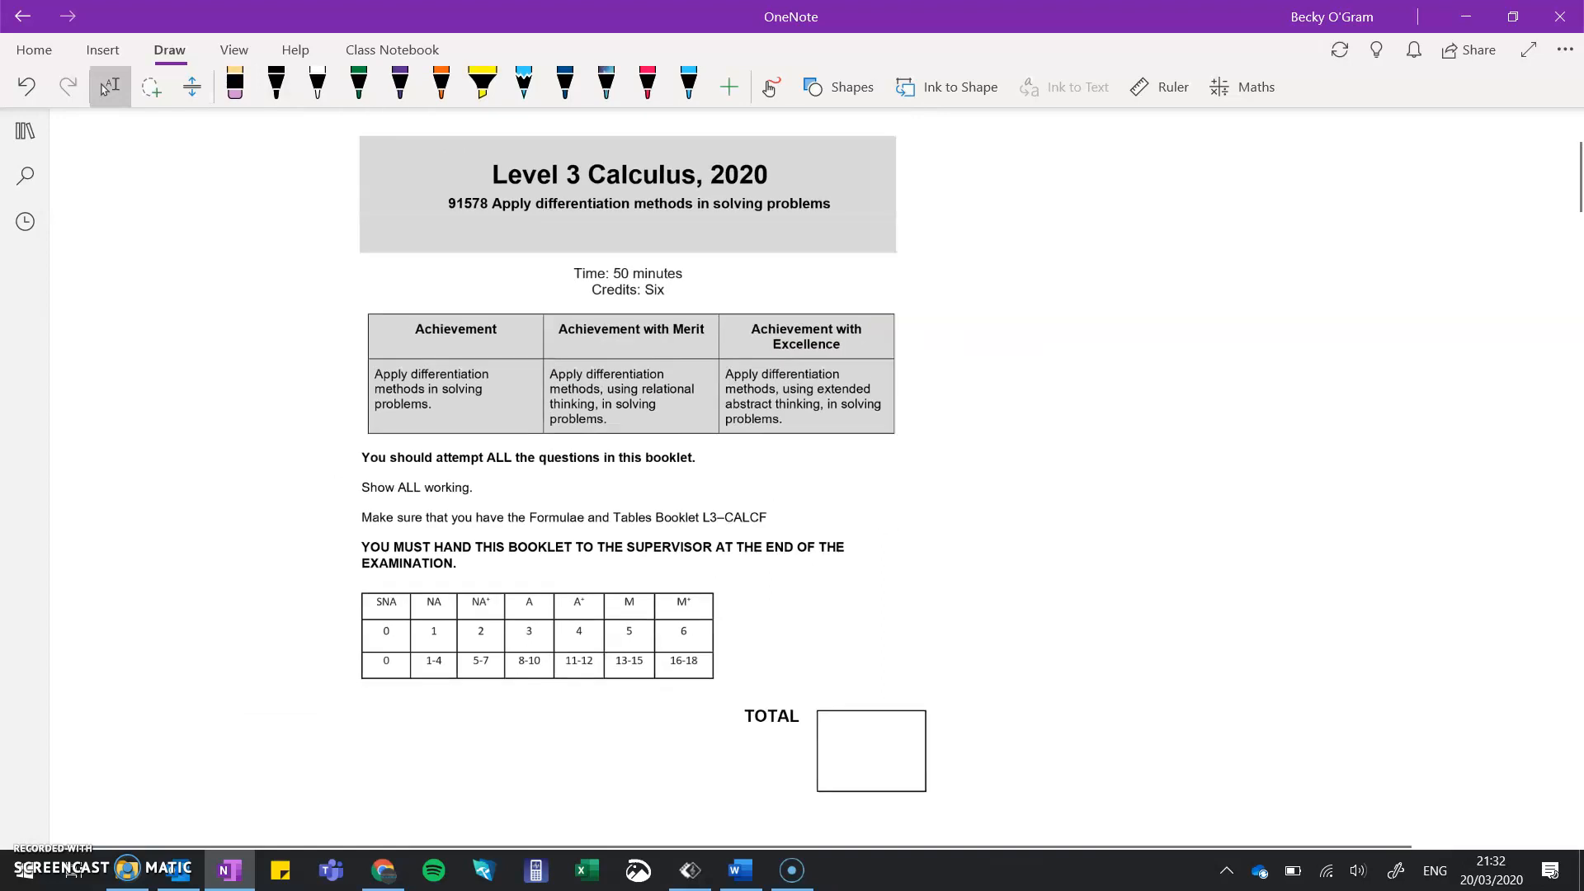